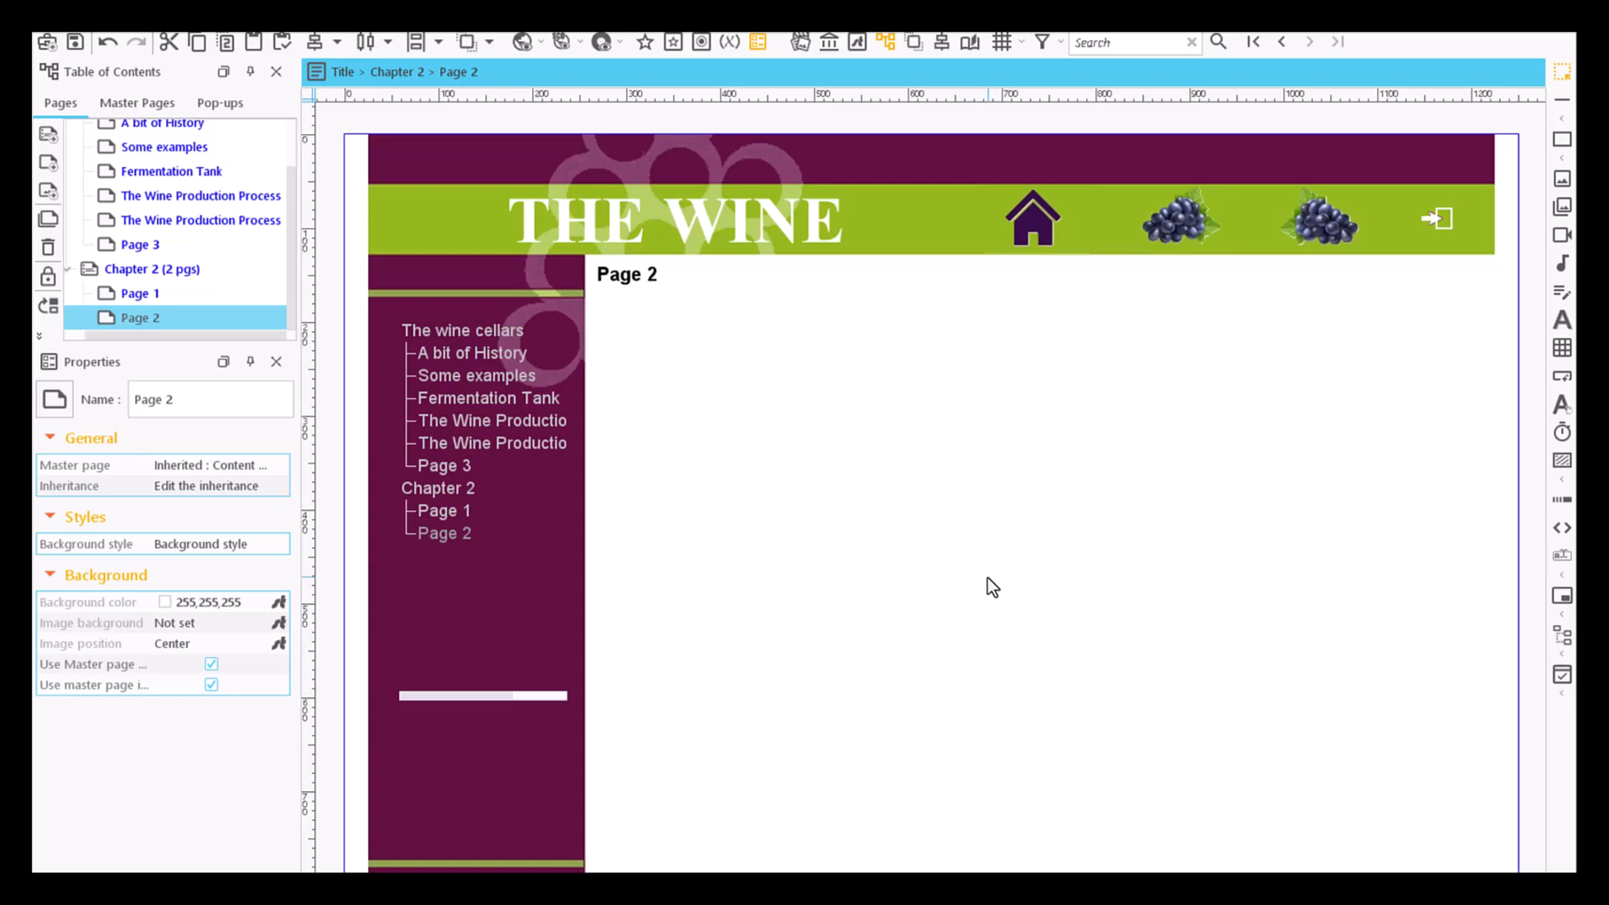
mouse_move(1157, 517)
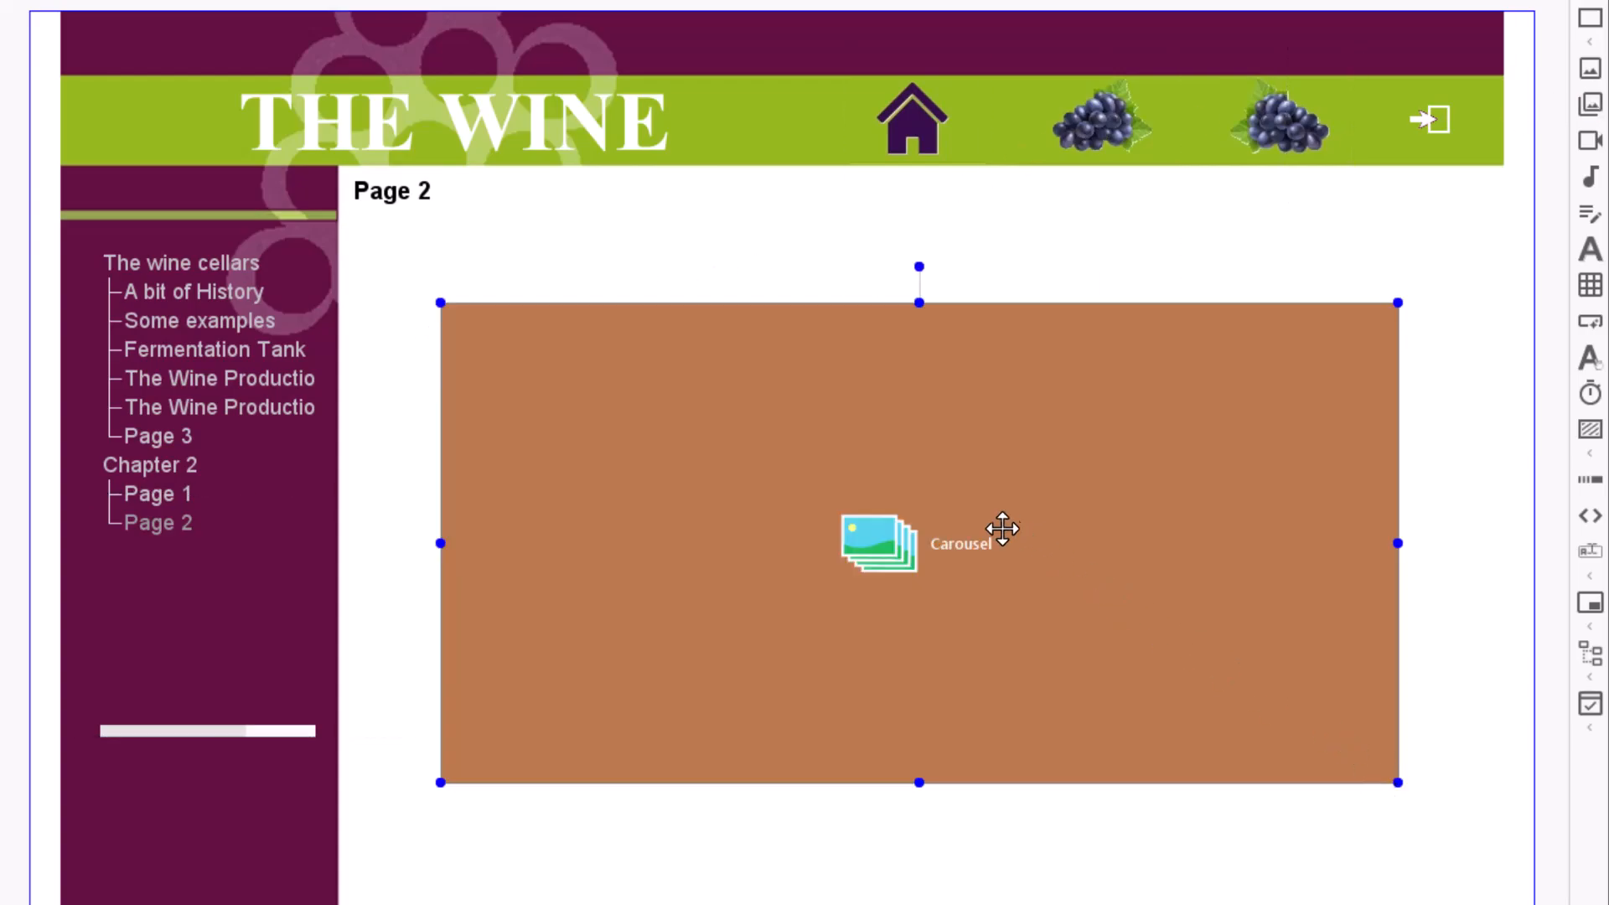
mouse_move(887, 527)
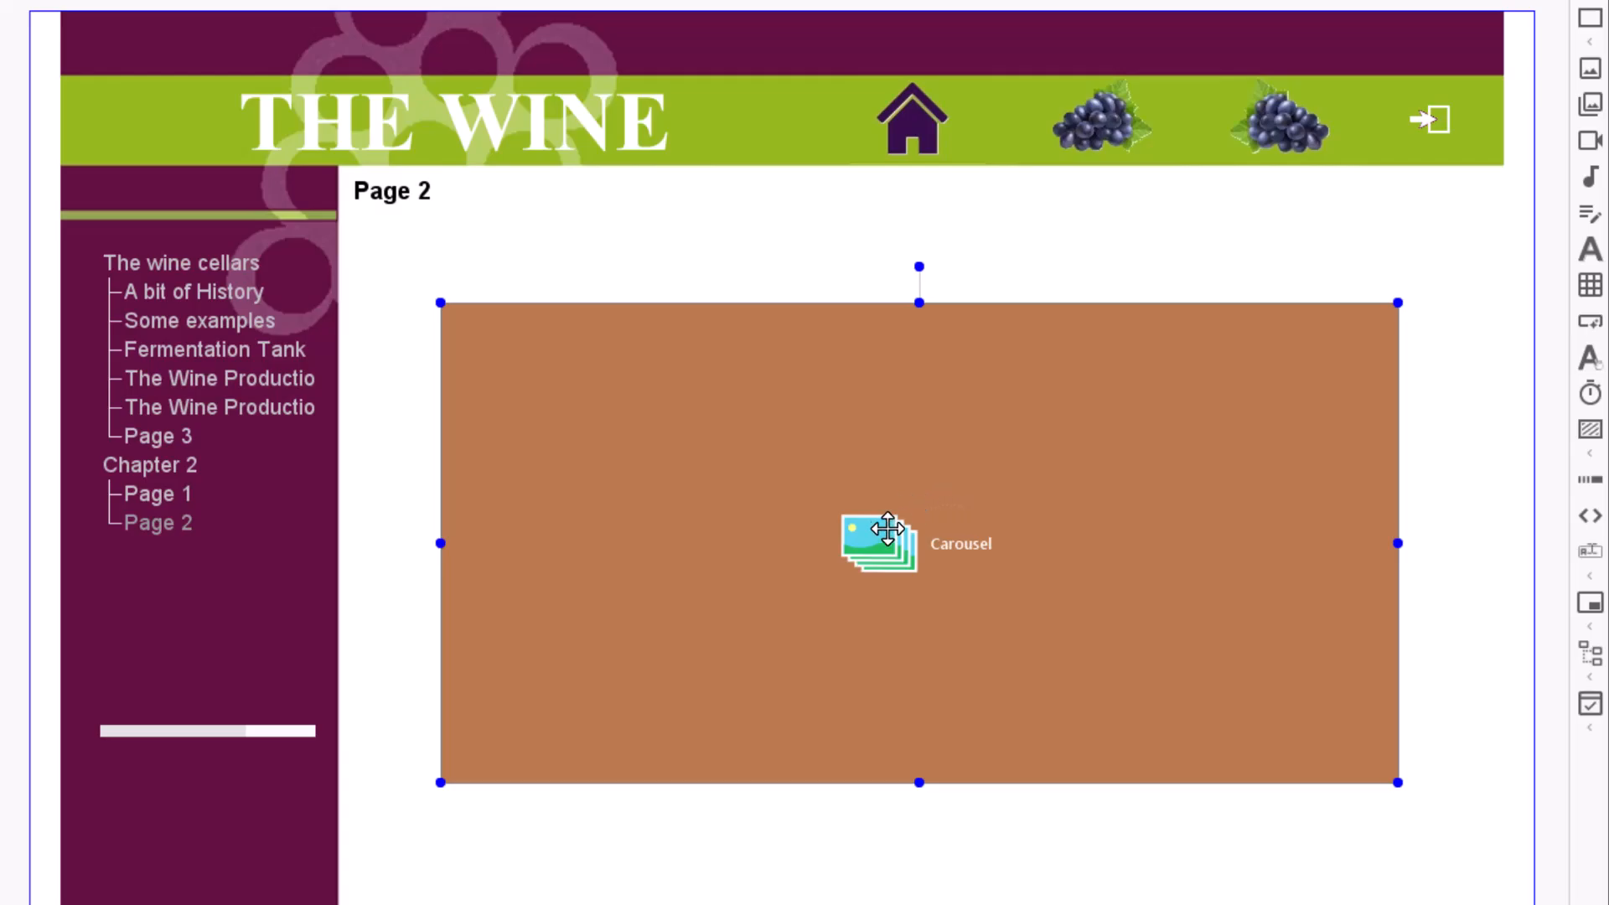
Bring up the carousel's properties and open its image editor via 'Edit the carousel'.
double_click(877, 543)
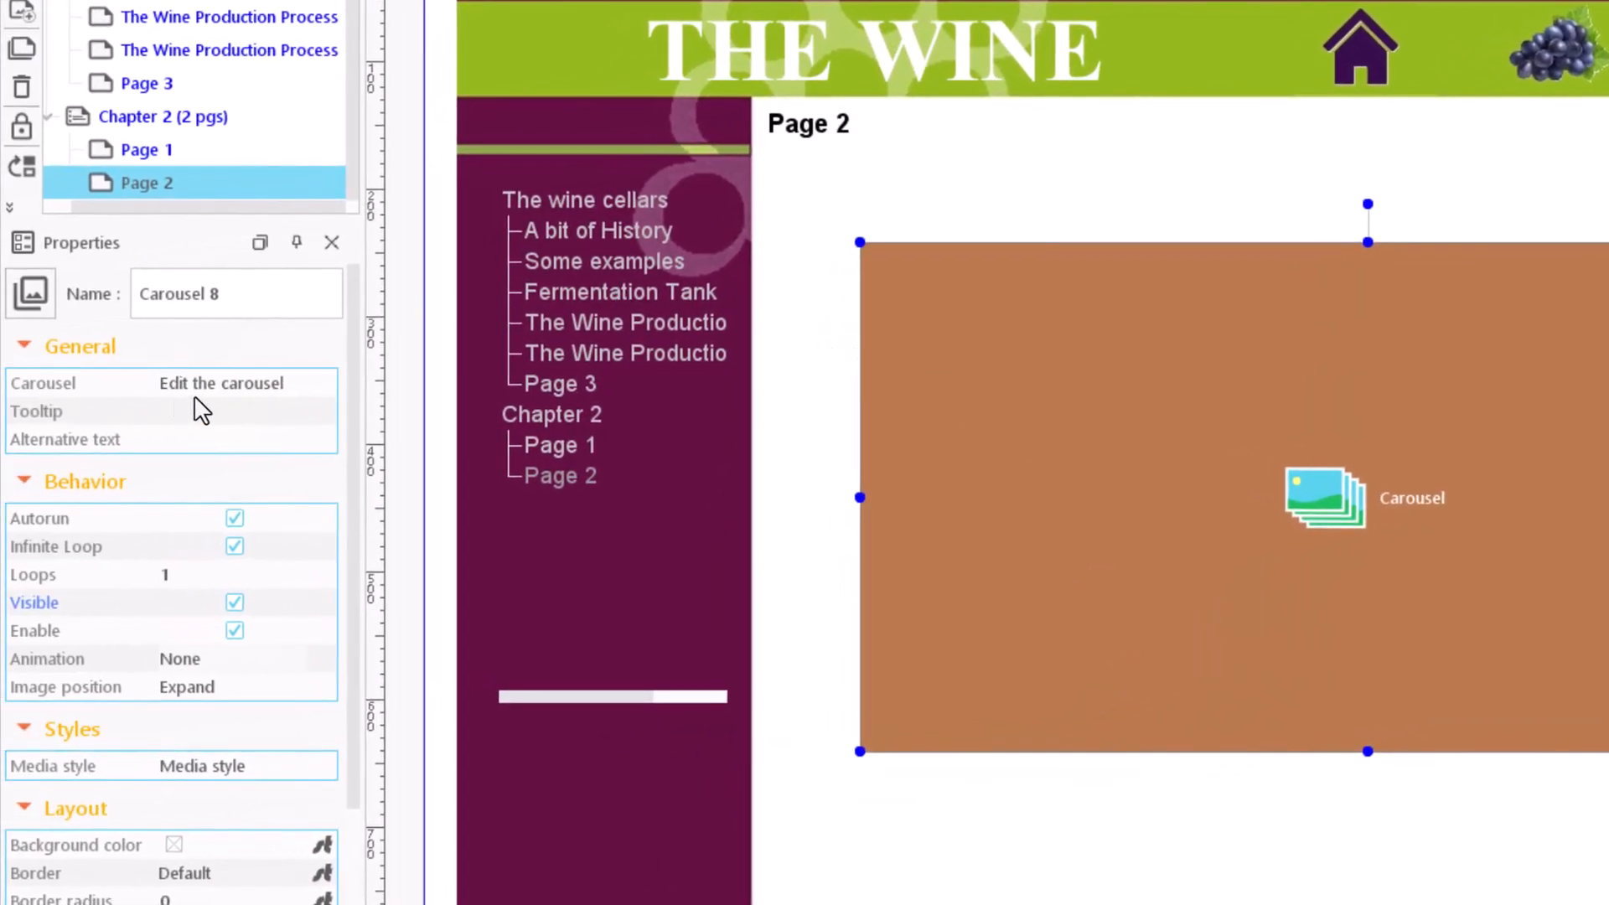
mouse_move(225, 398)
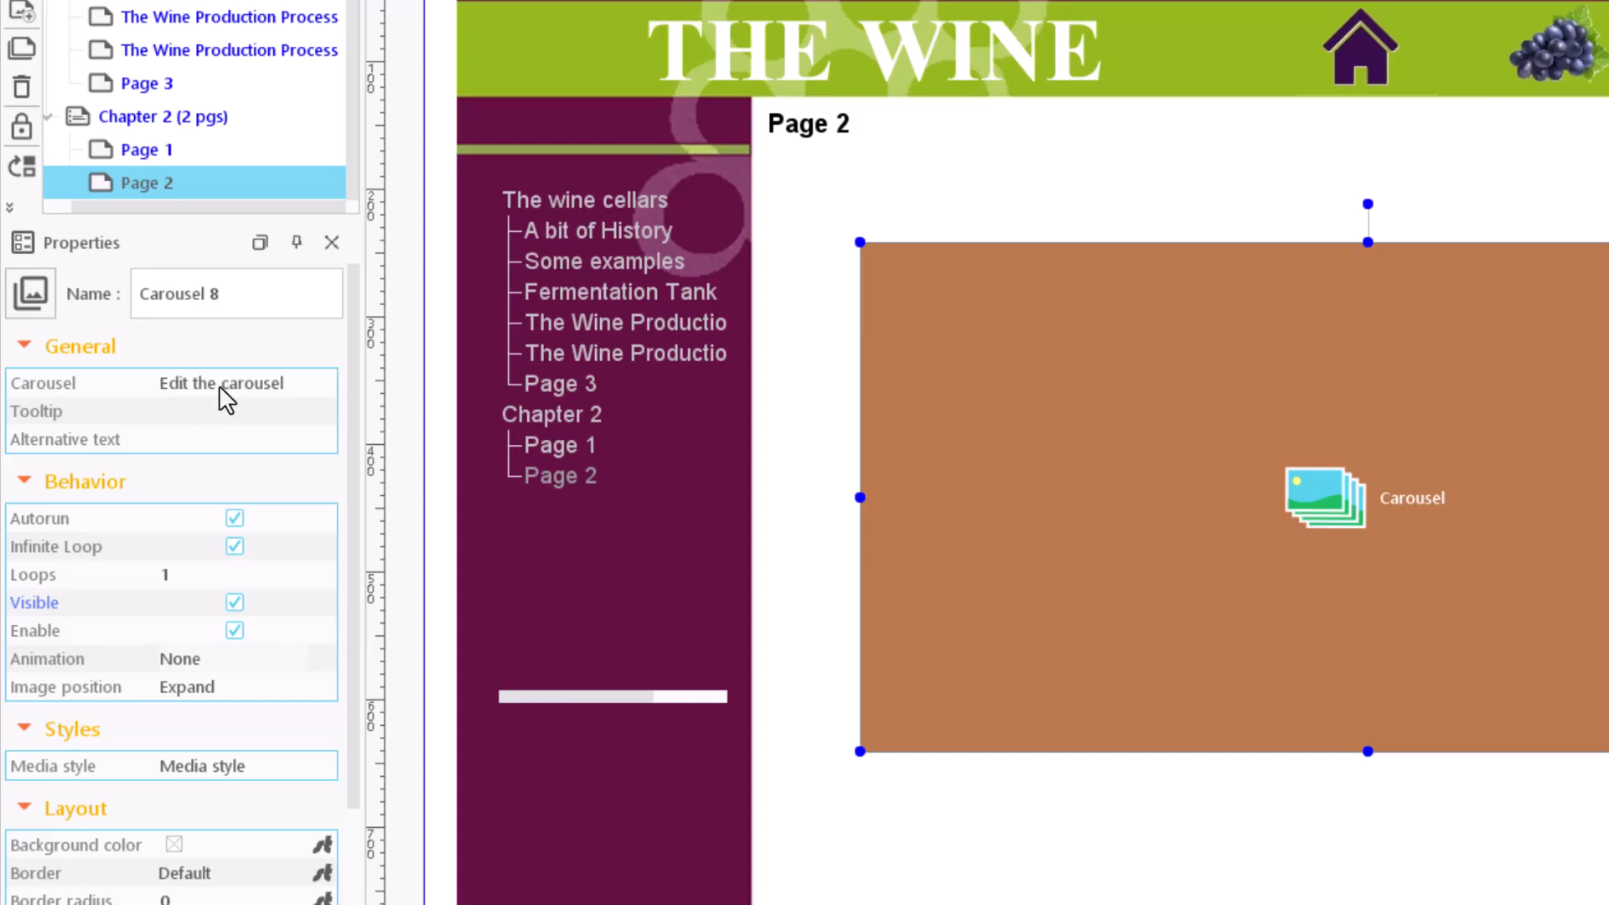
click(220, 383)
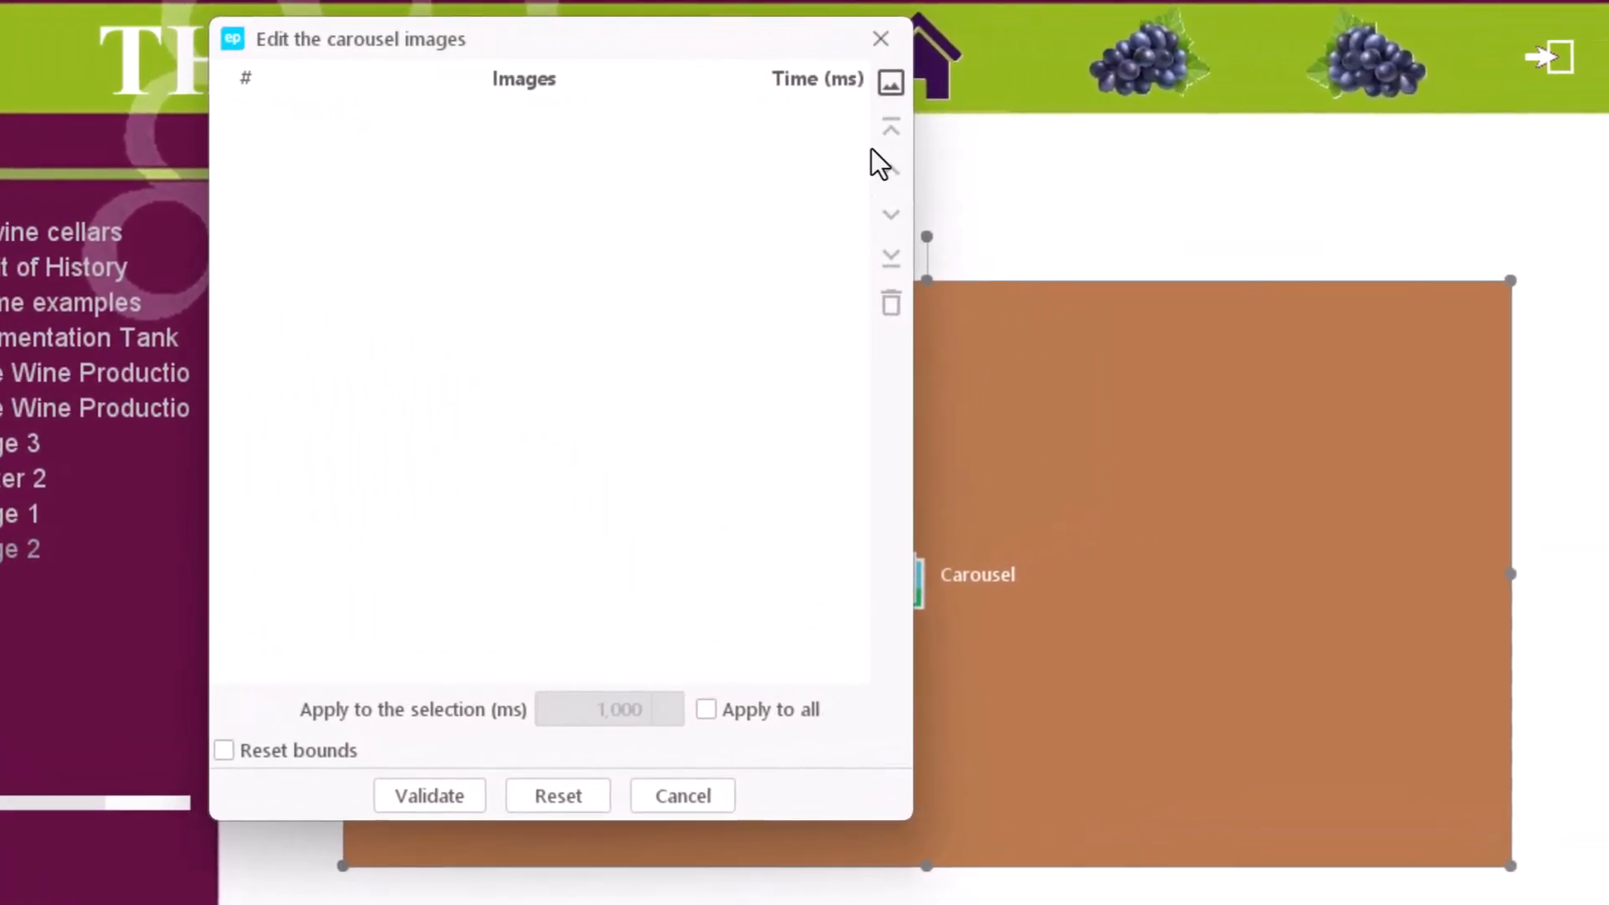
Add map1.png through map6.png to the carousel from the resource library.
click(891, 82)
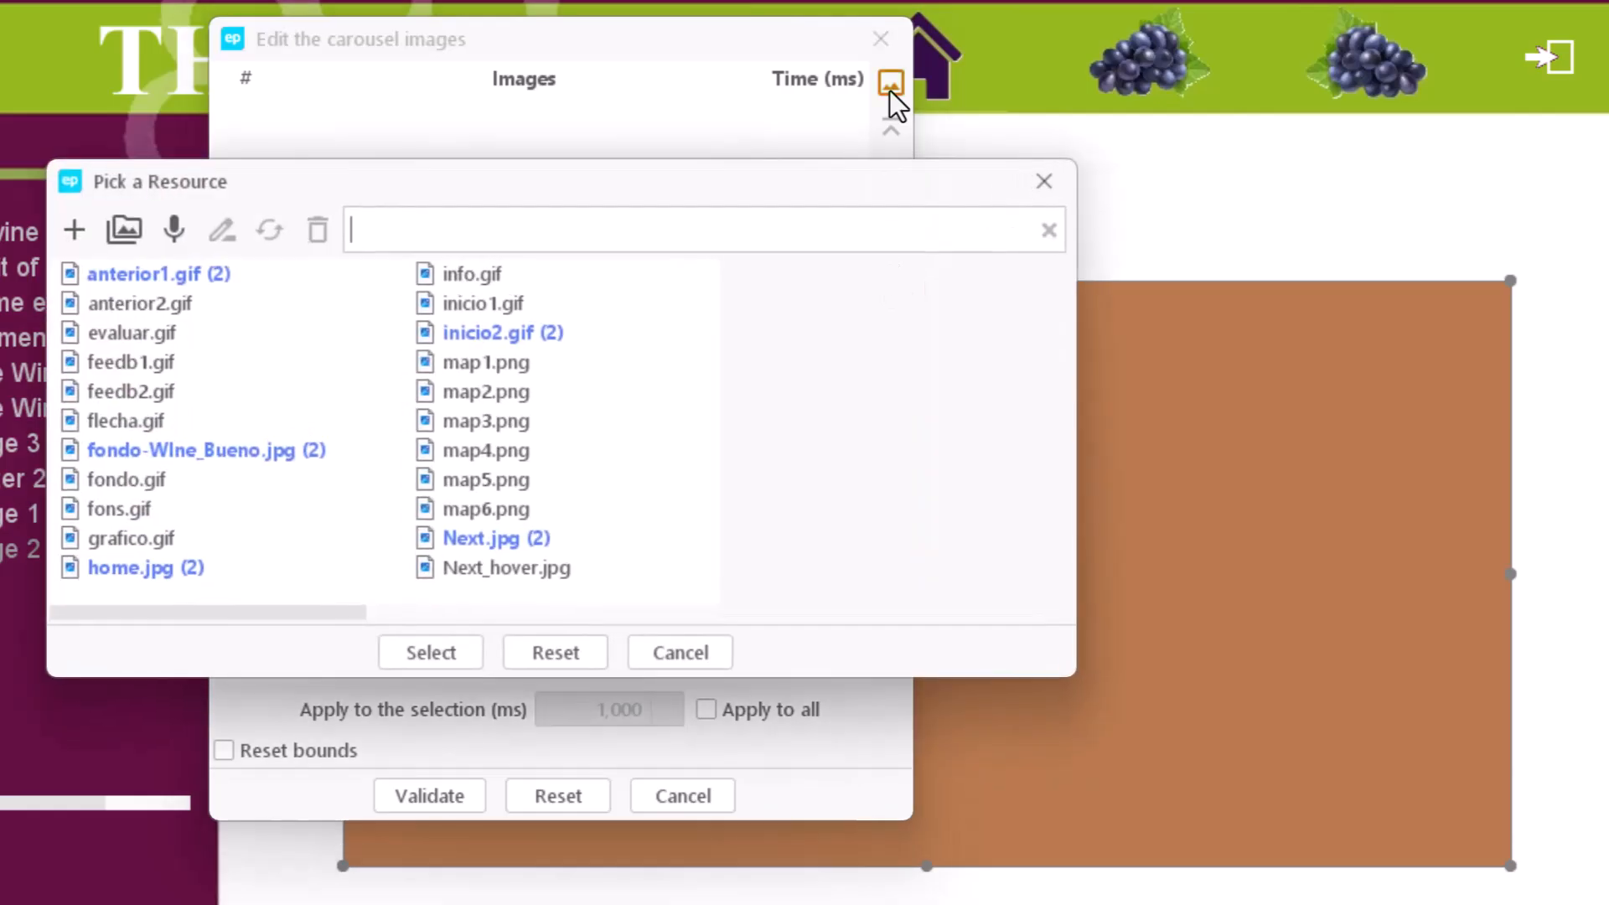
click(486, 361)
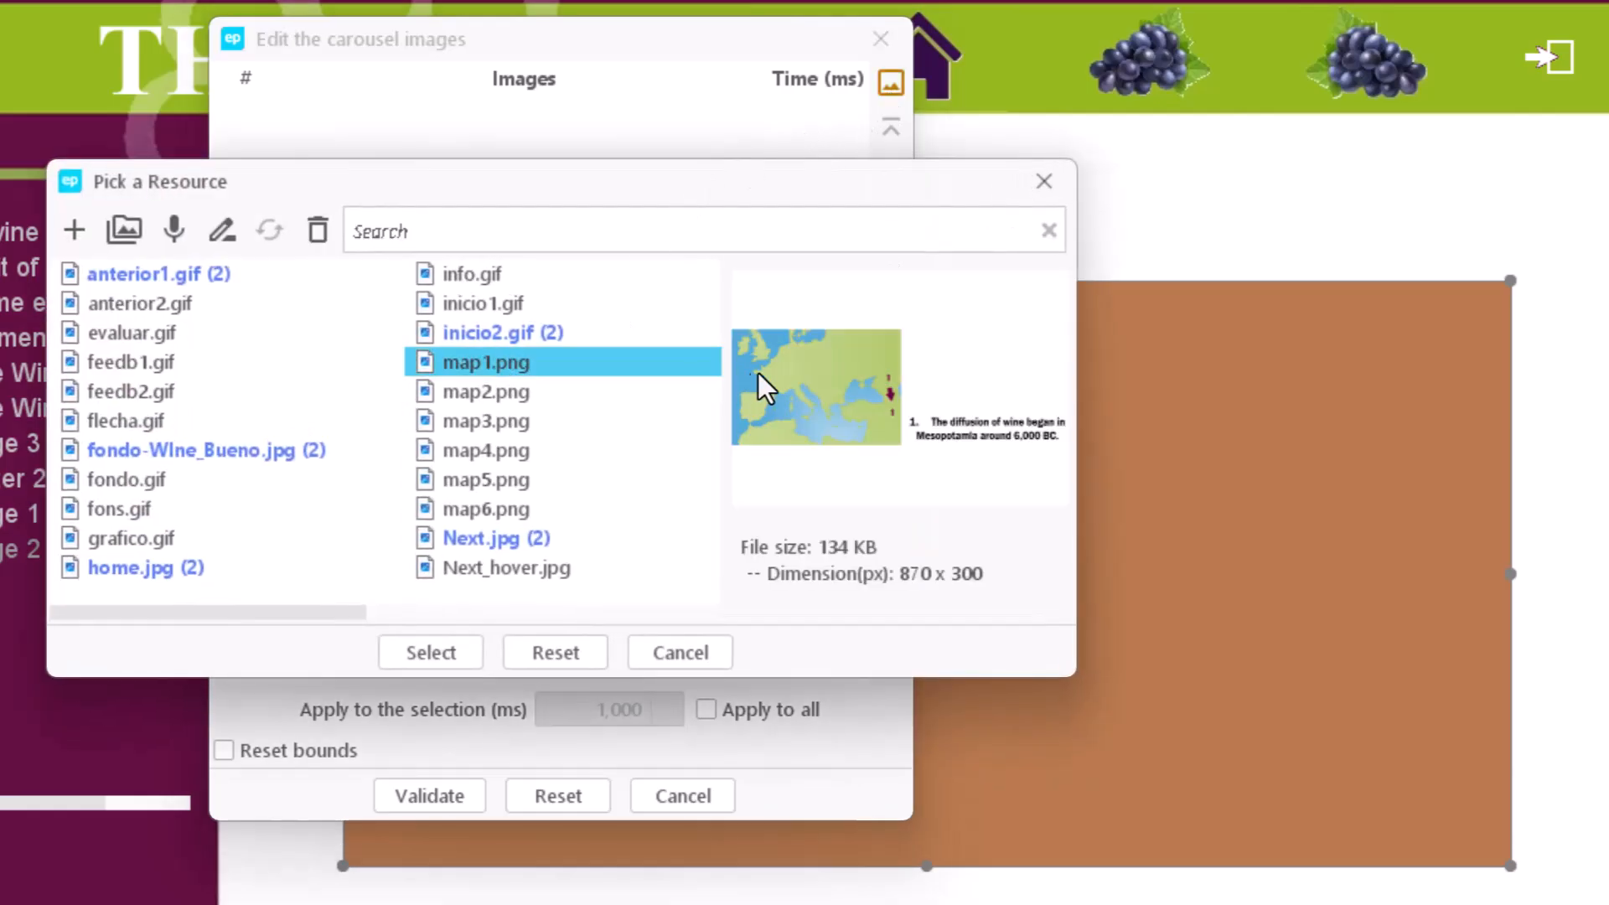
mouse_move(508, 372)
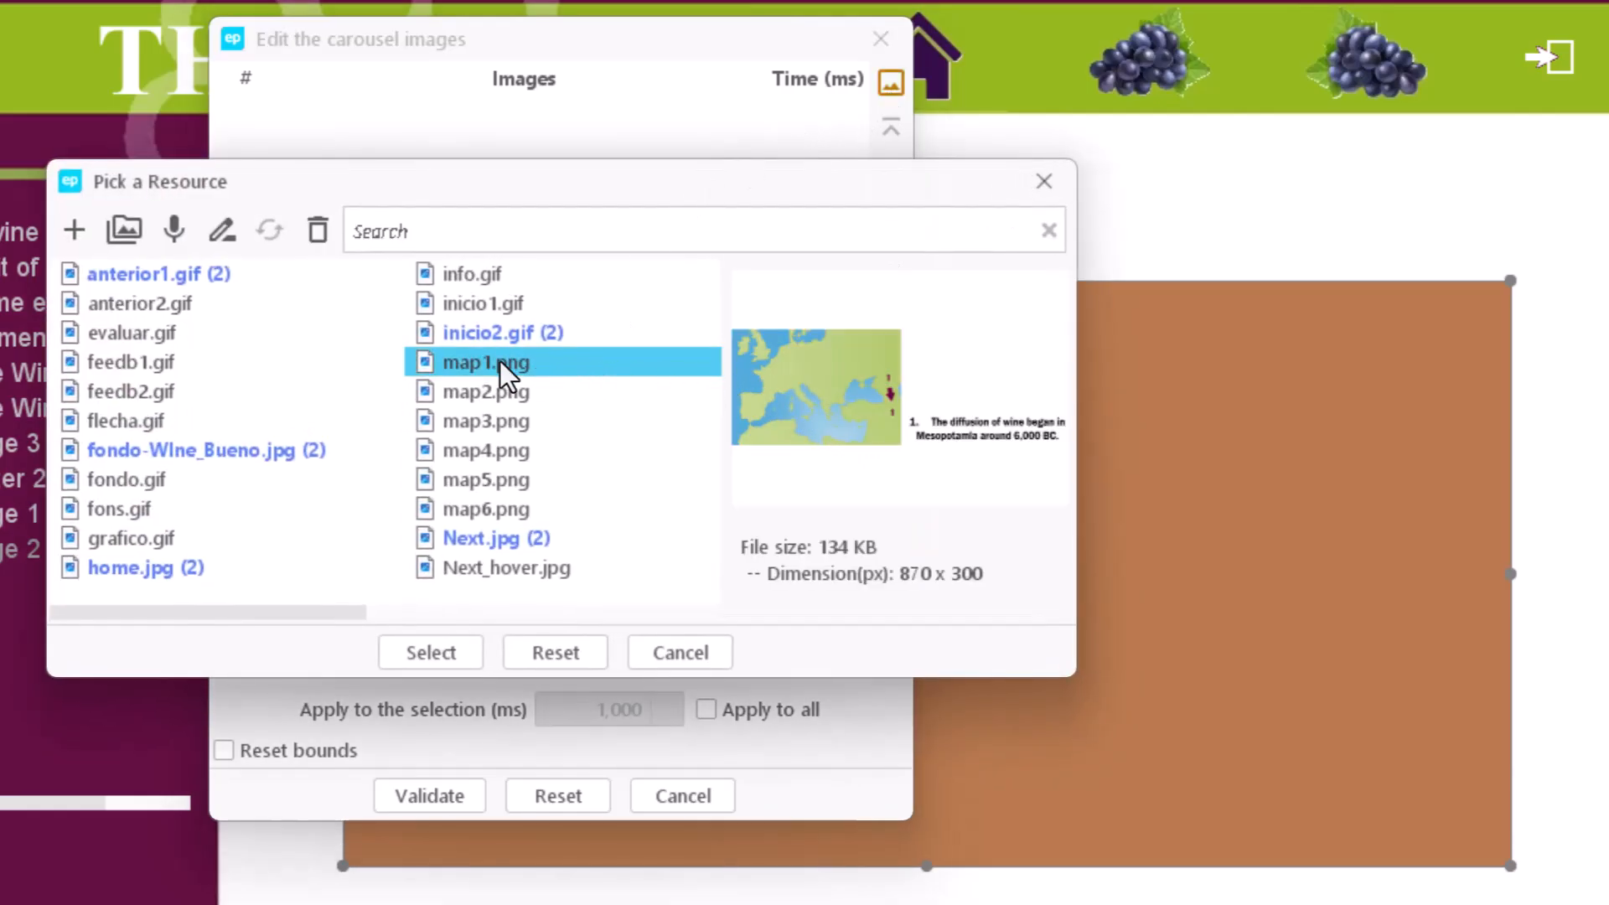
click(430, 652)
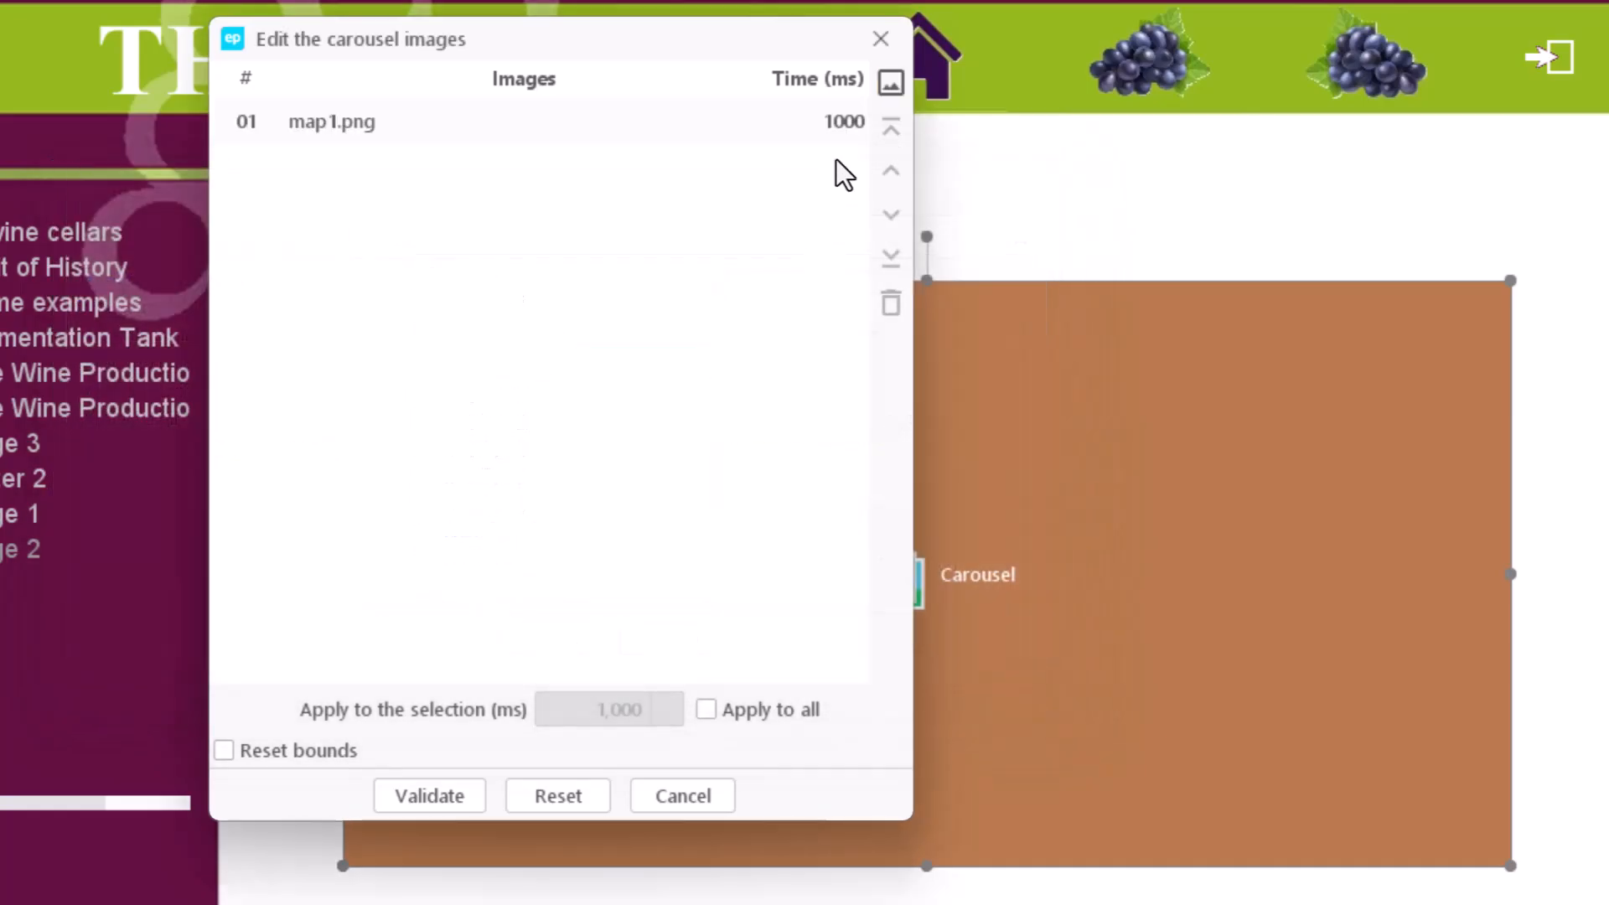
click(889, 82)
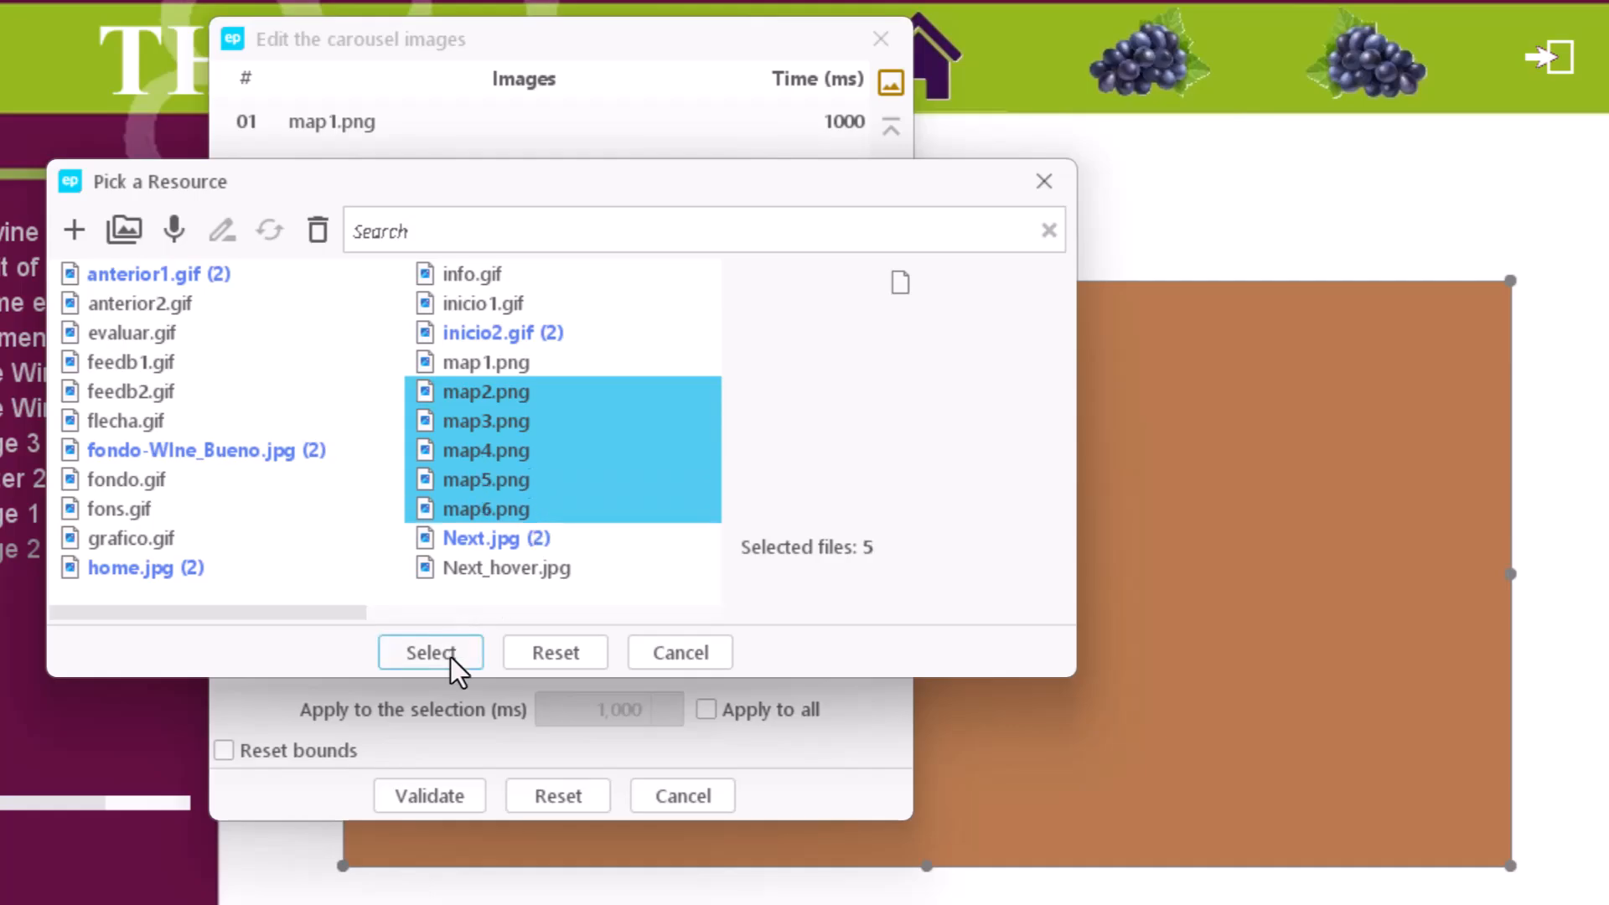
click(430, 652)
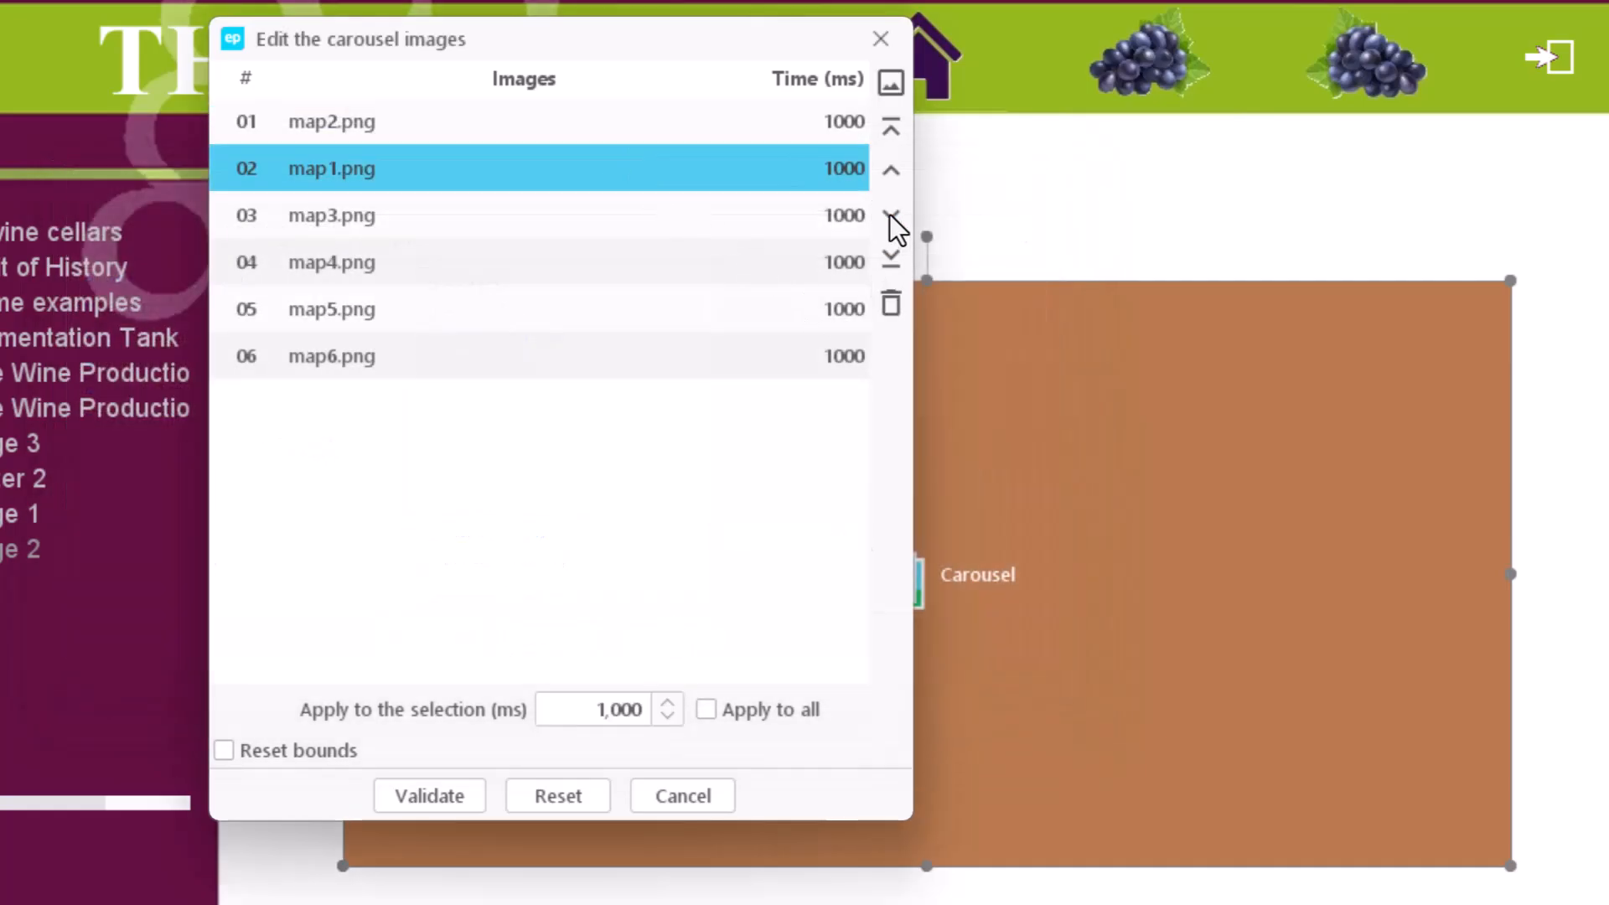
Move map1.png back to first place and dismiss the extra resource library pick.
click(891, 126)
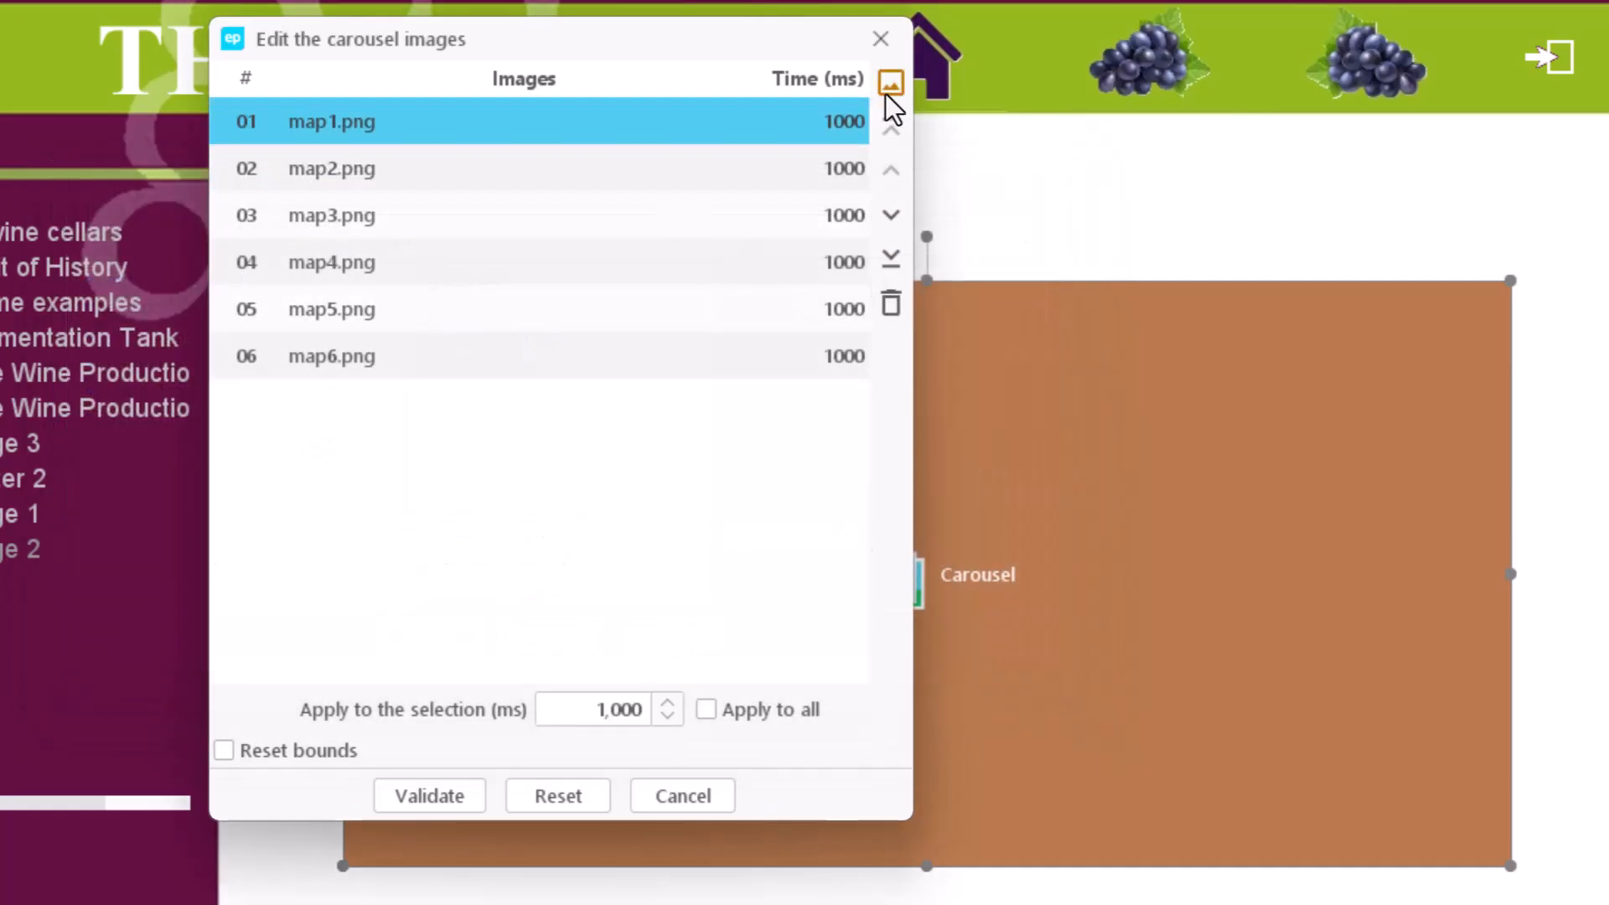
click(888, 82)
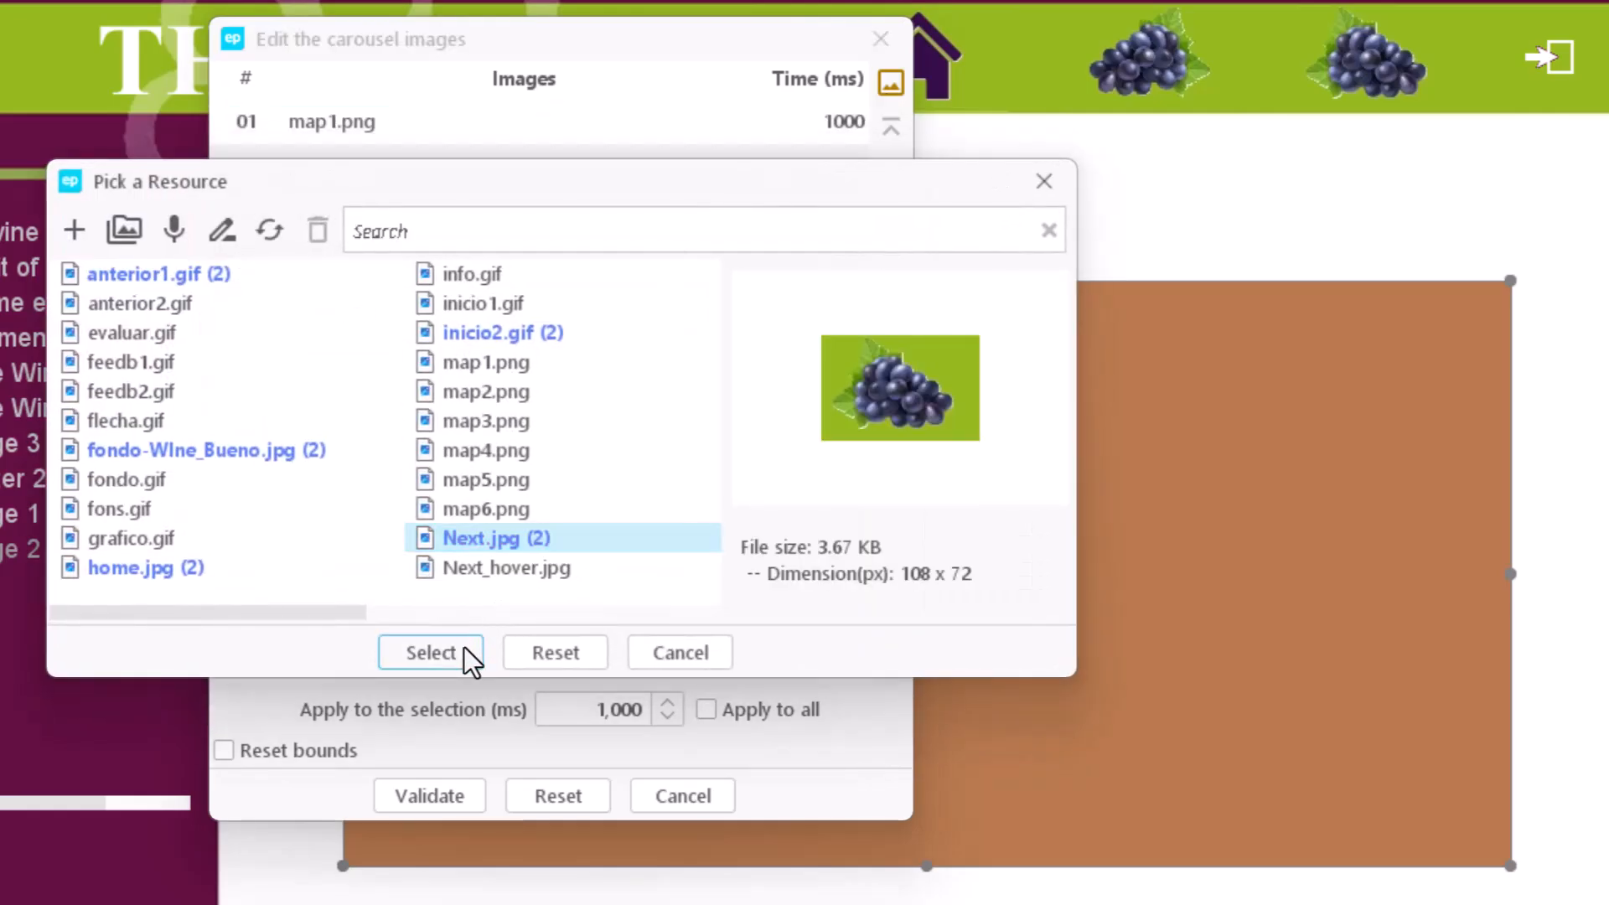
click(430, 653)
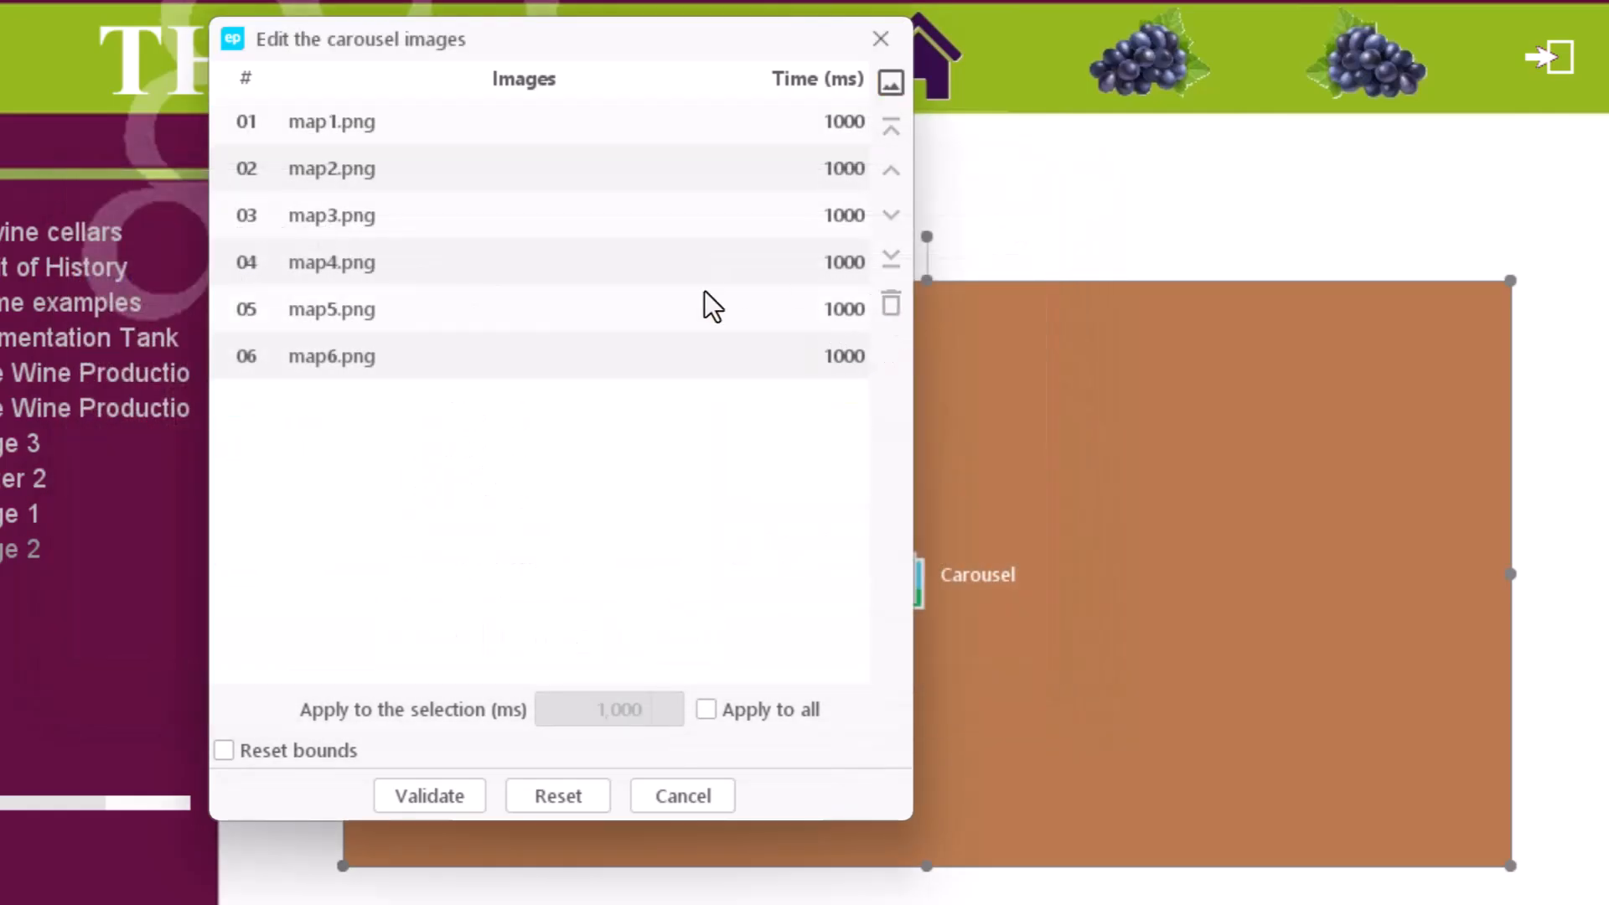
Apply the 1000 ms display time to all six maps and validate the carousel.
click(331, 120)
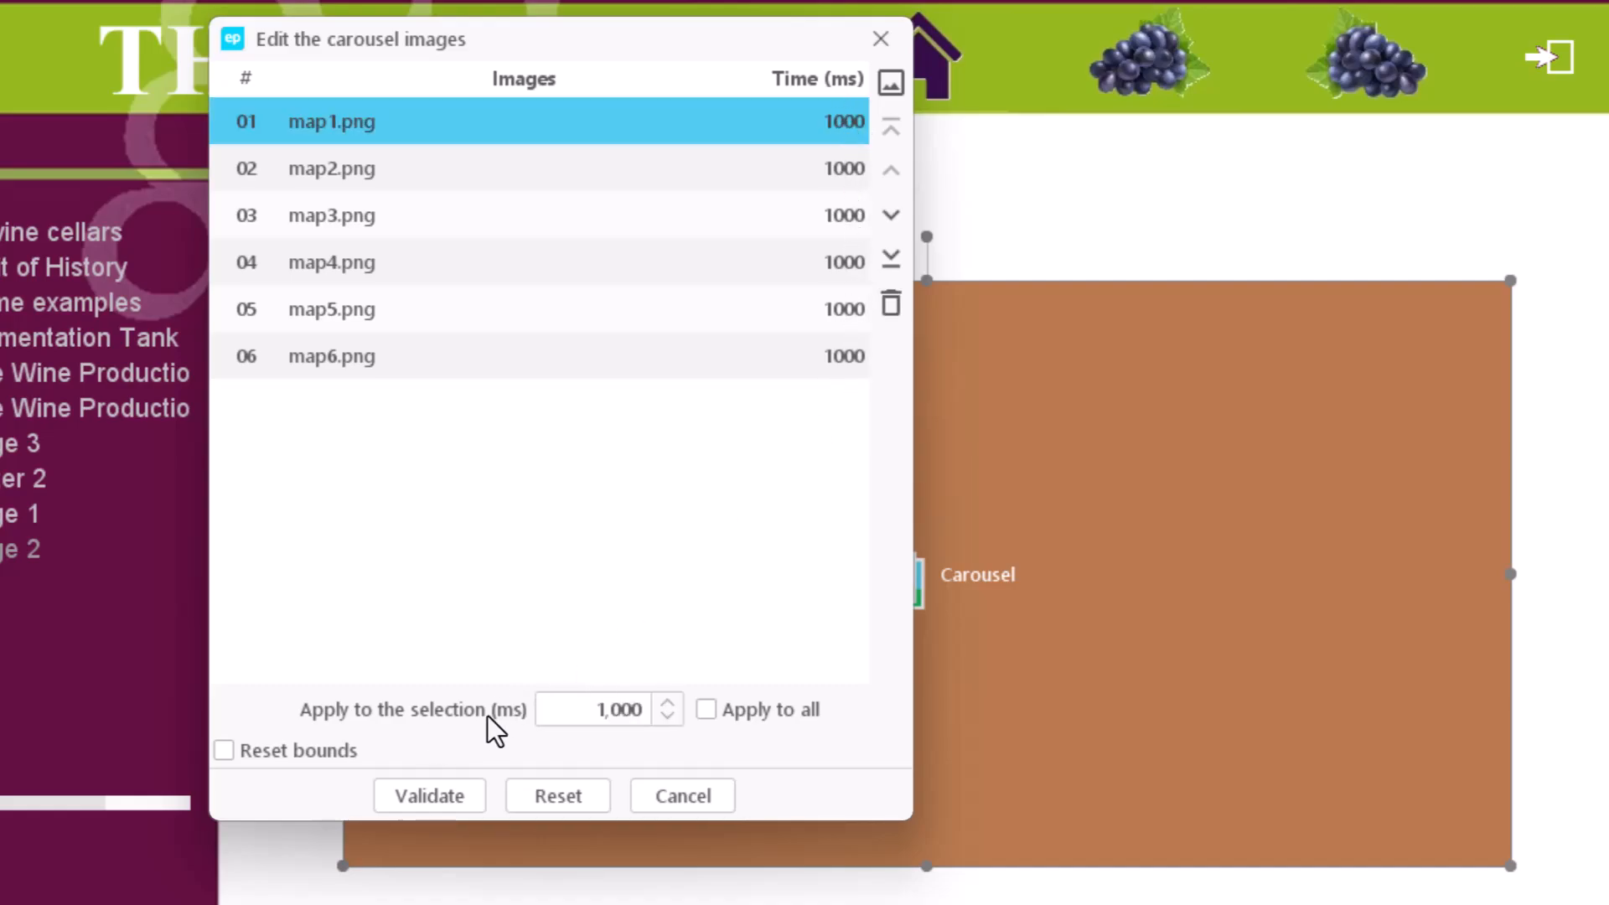
click(706, 708)
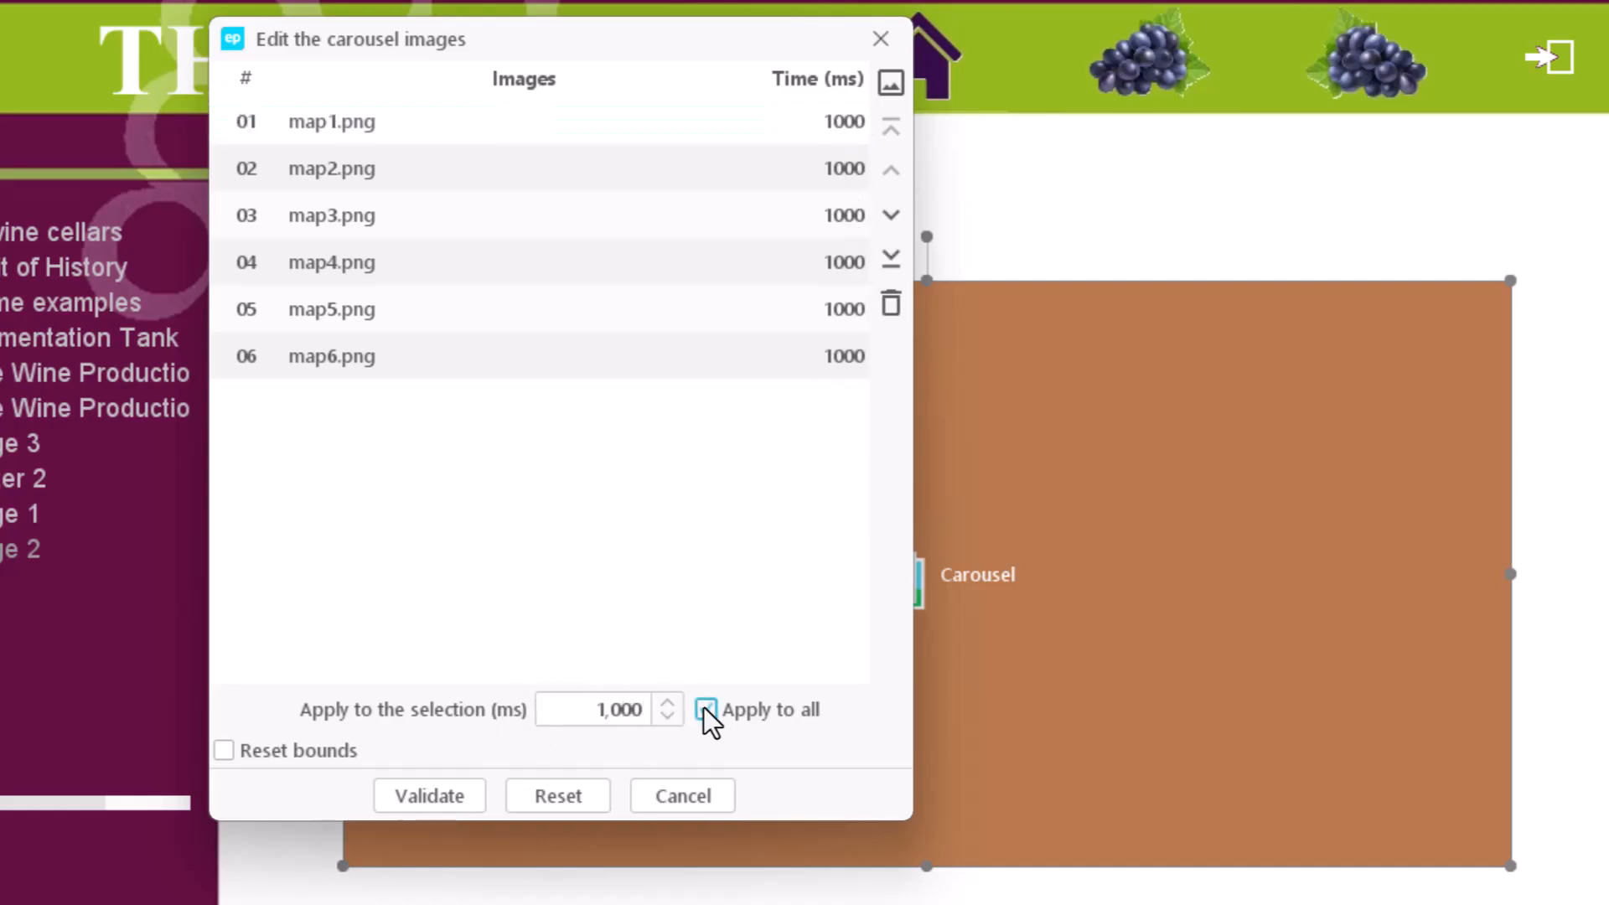
click(706, 708)
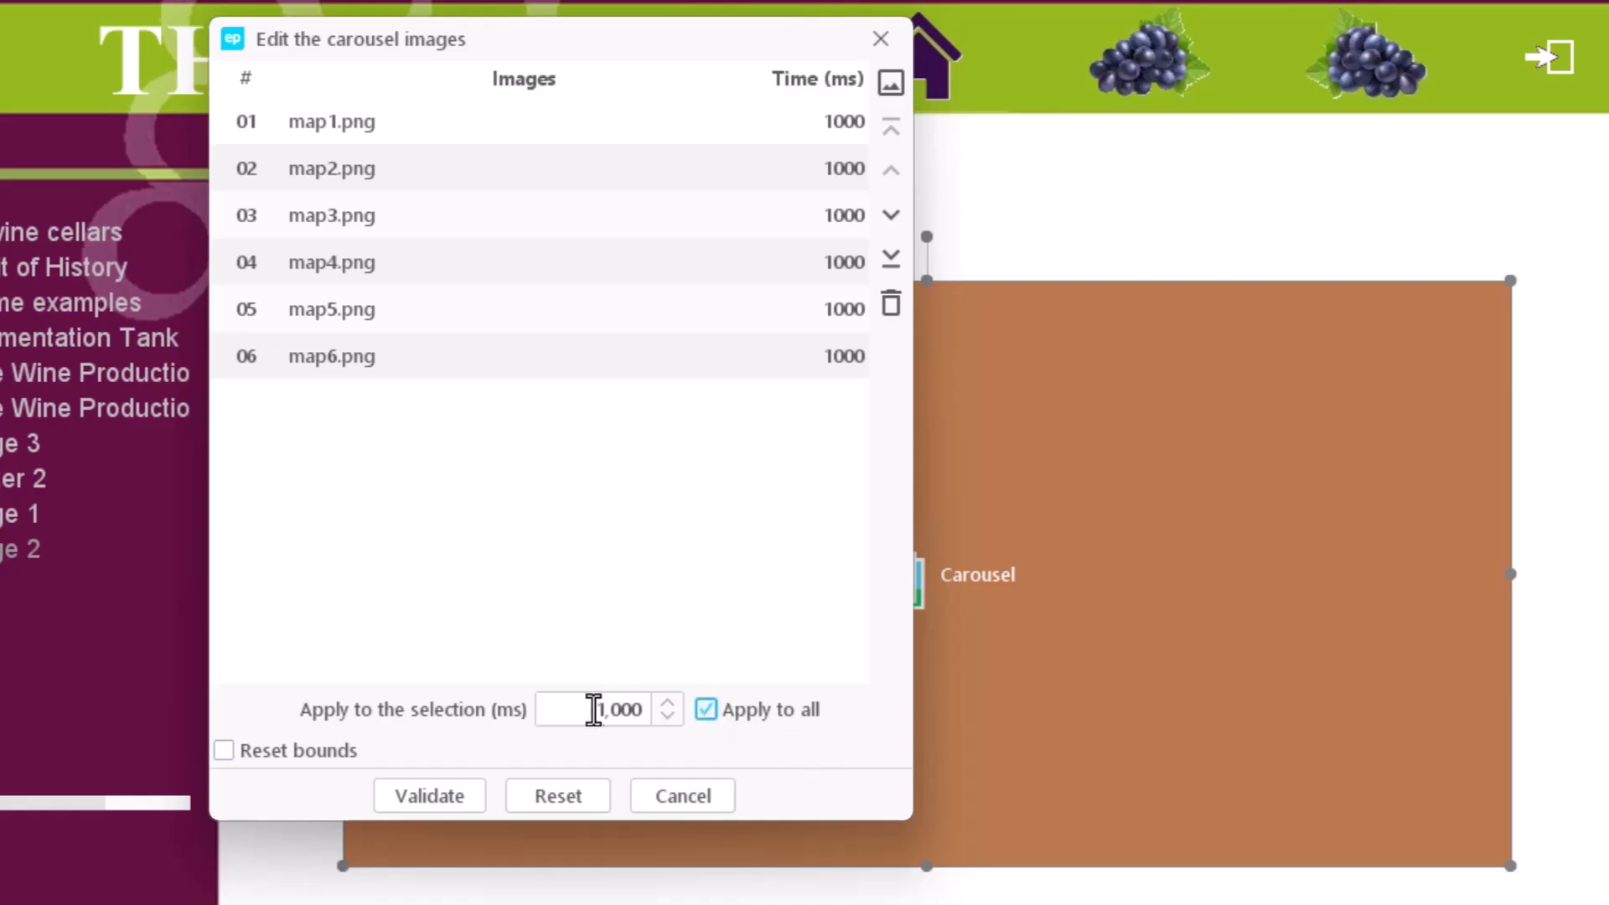
mouse_move(687, 618)
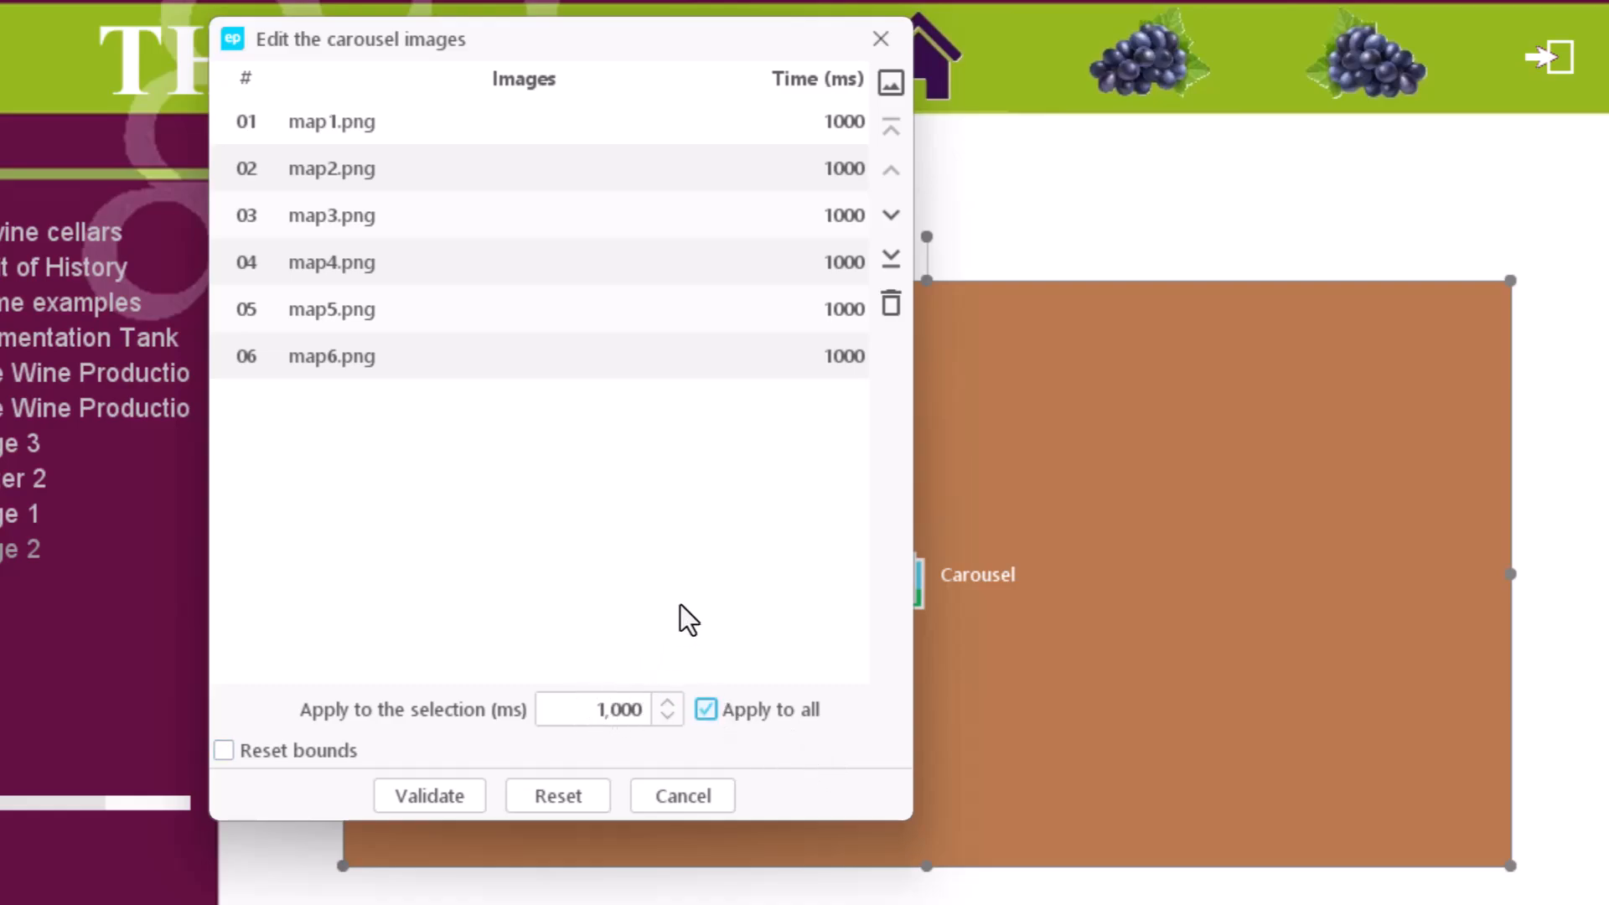
mouse_move(665, 578)
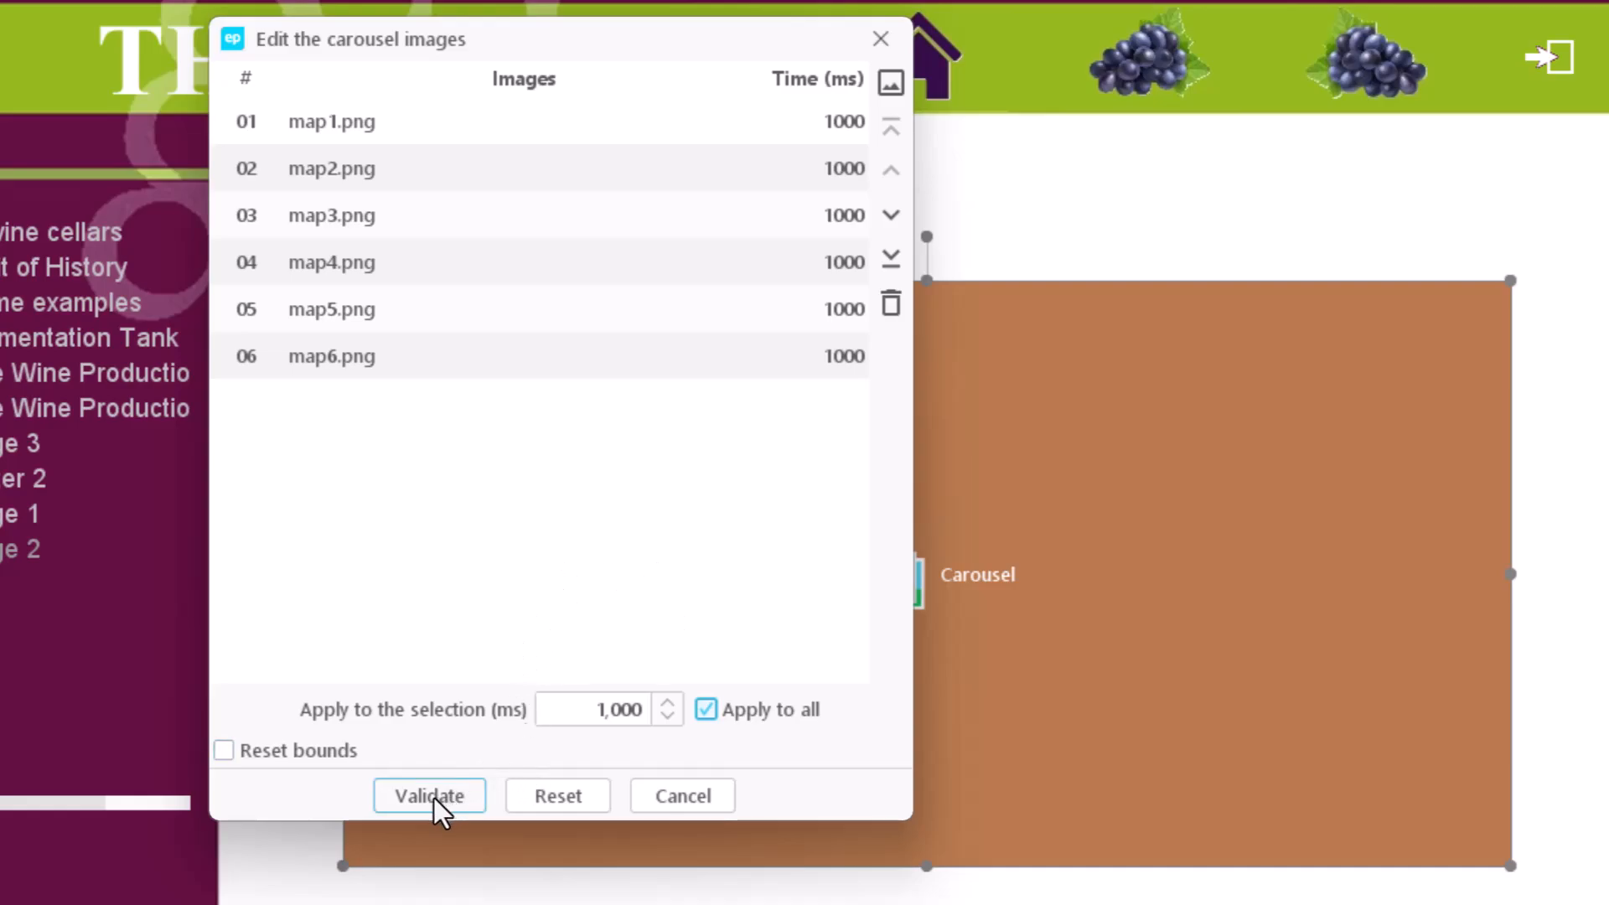
click(428, 795)
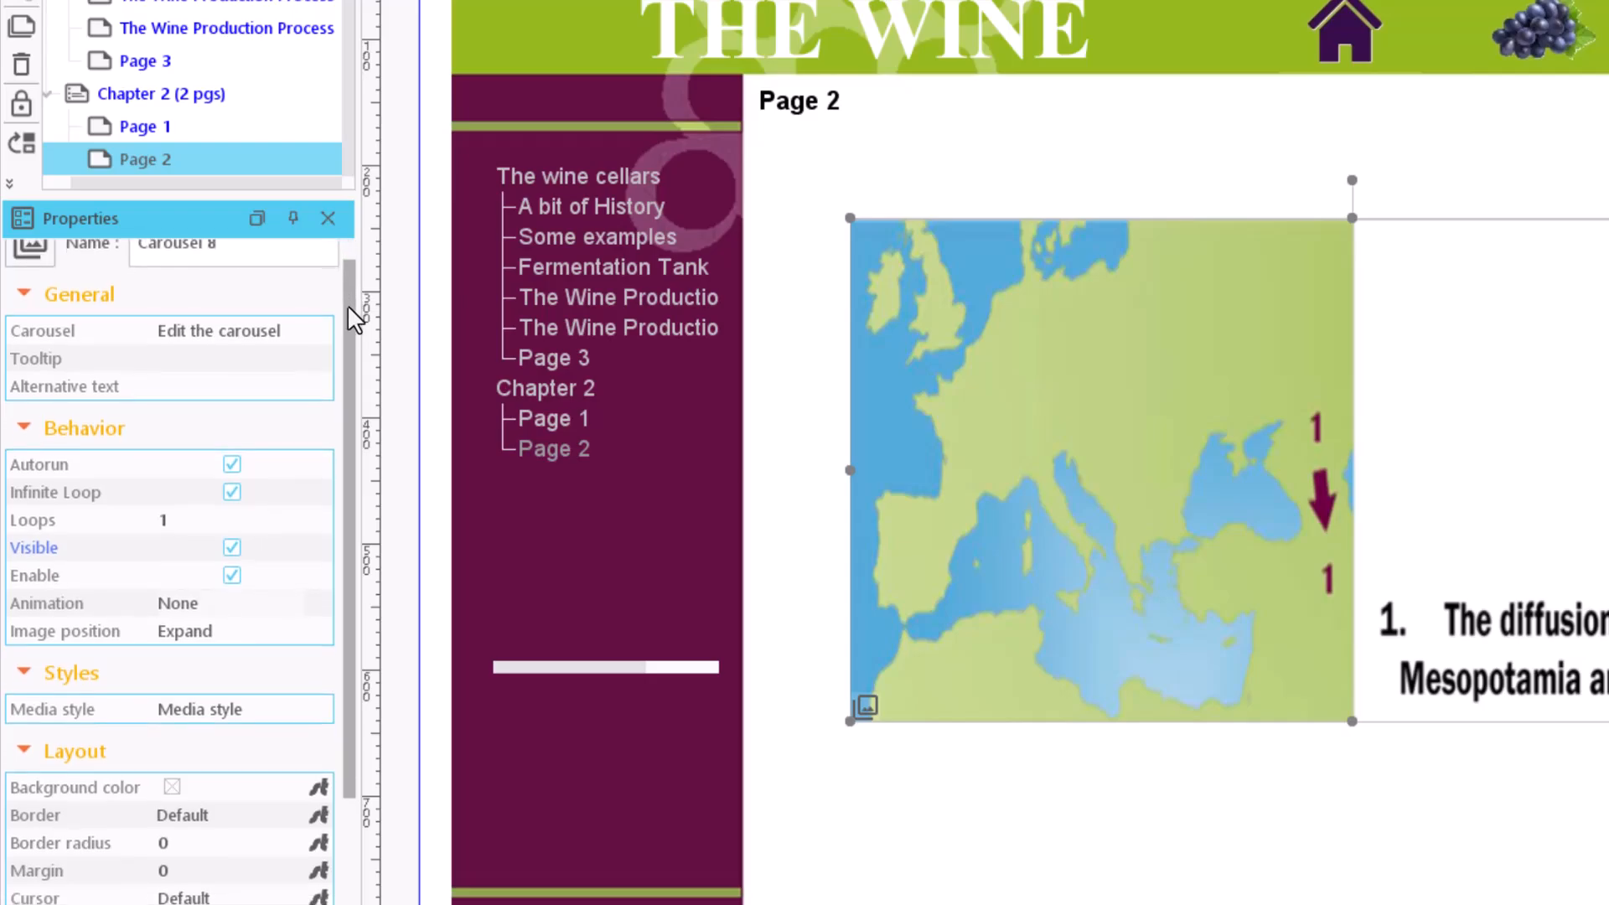
click(230, 324)
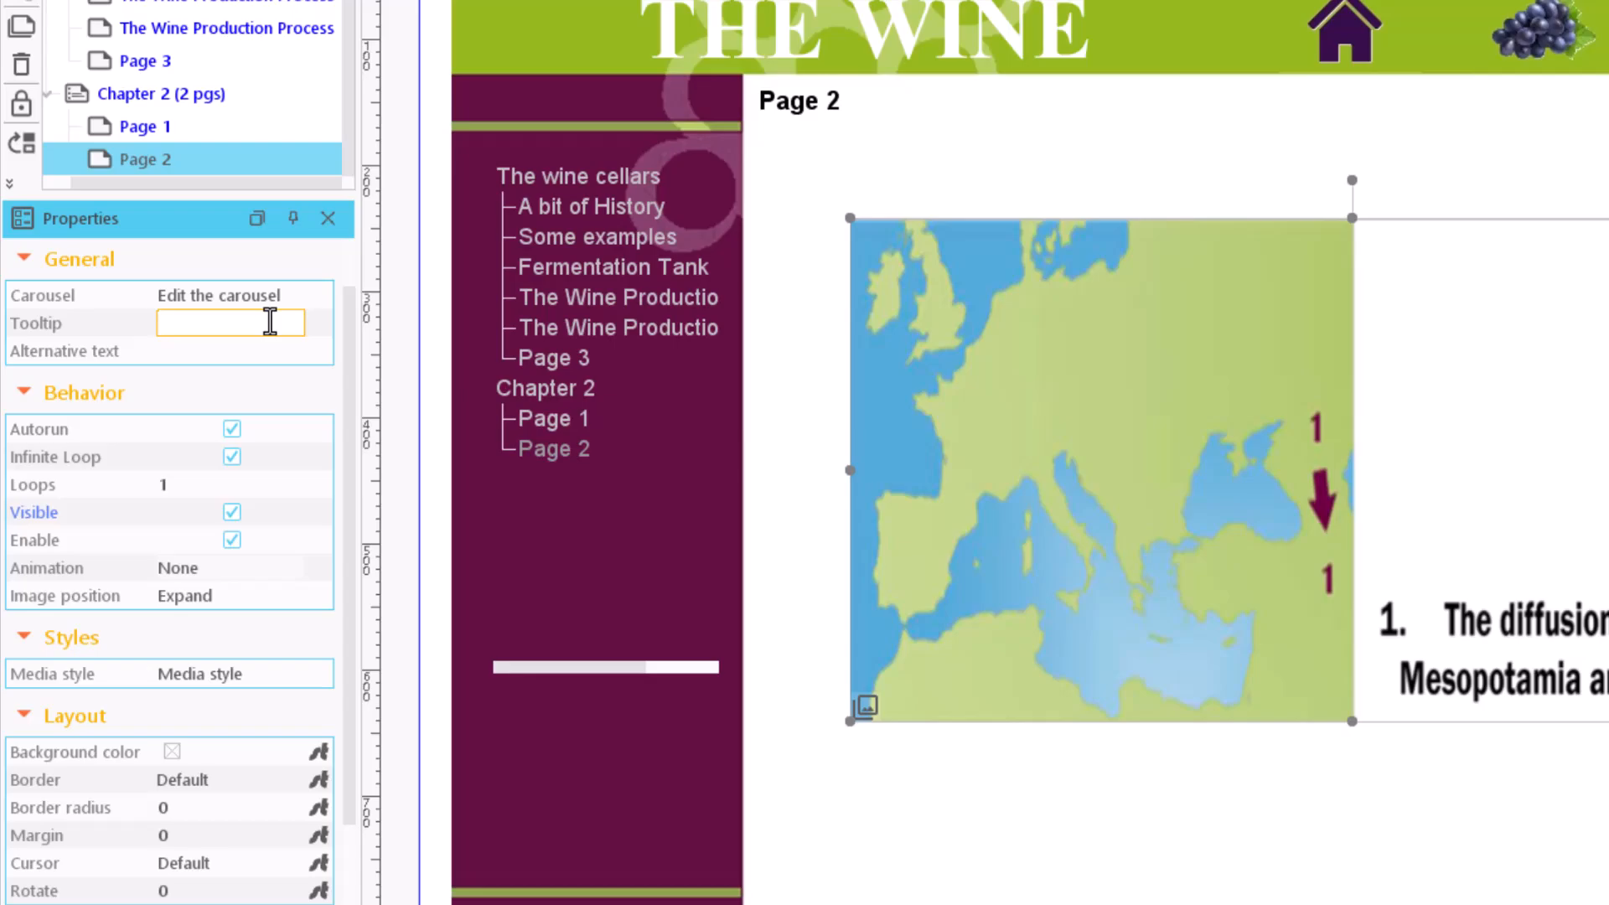
click(231, 351)
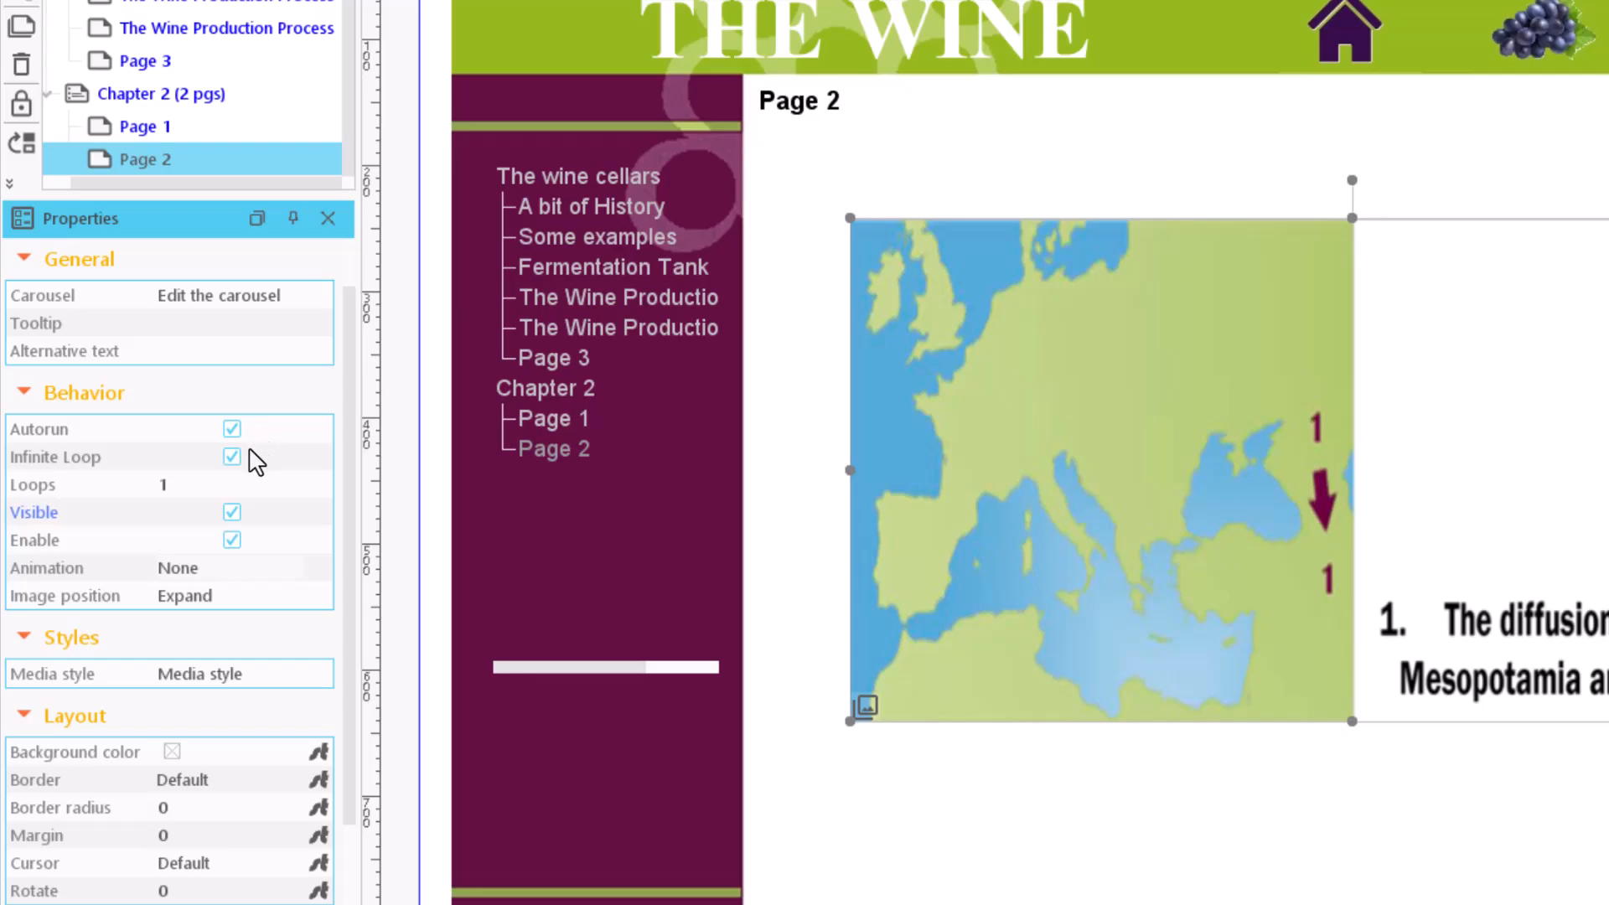
Switch Infinite Loop off and back on, then scroll Properties down to Bounds.
click(231, 456)
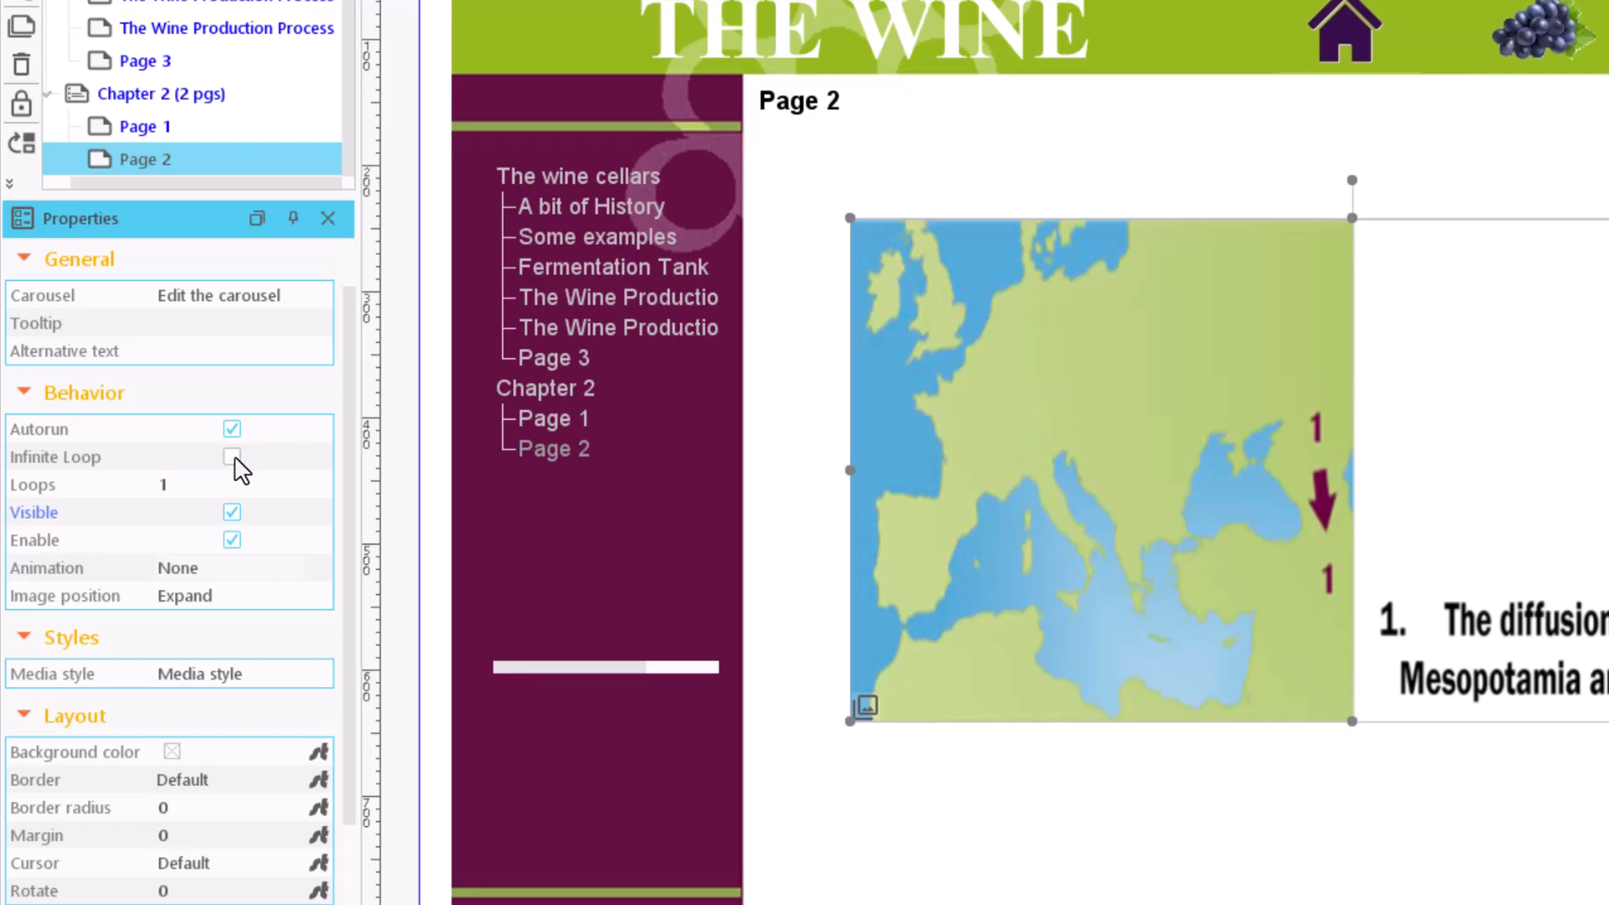
click(231, 456)
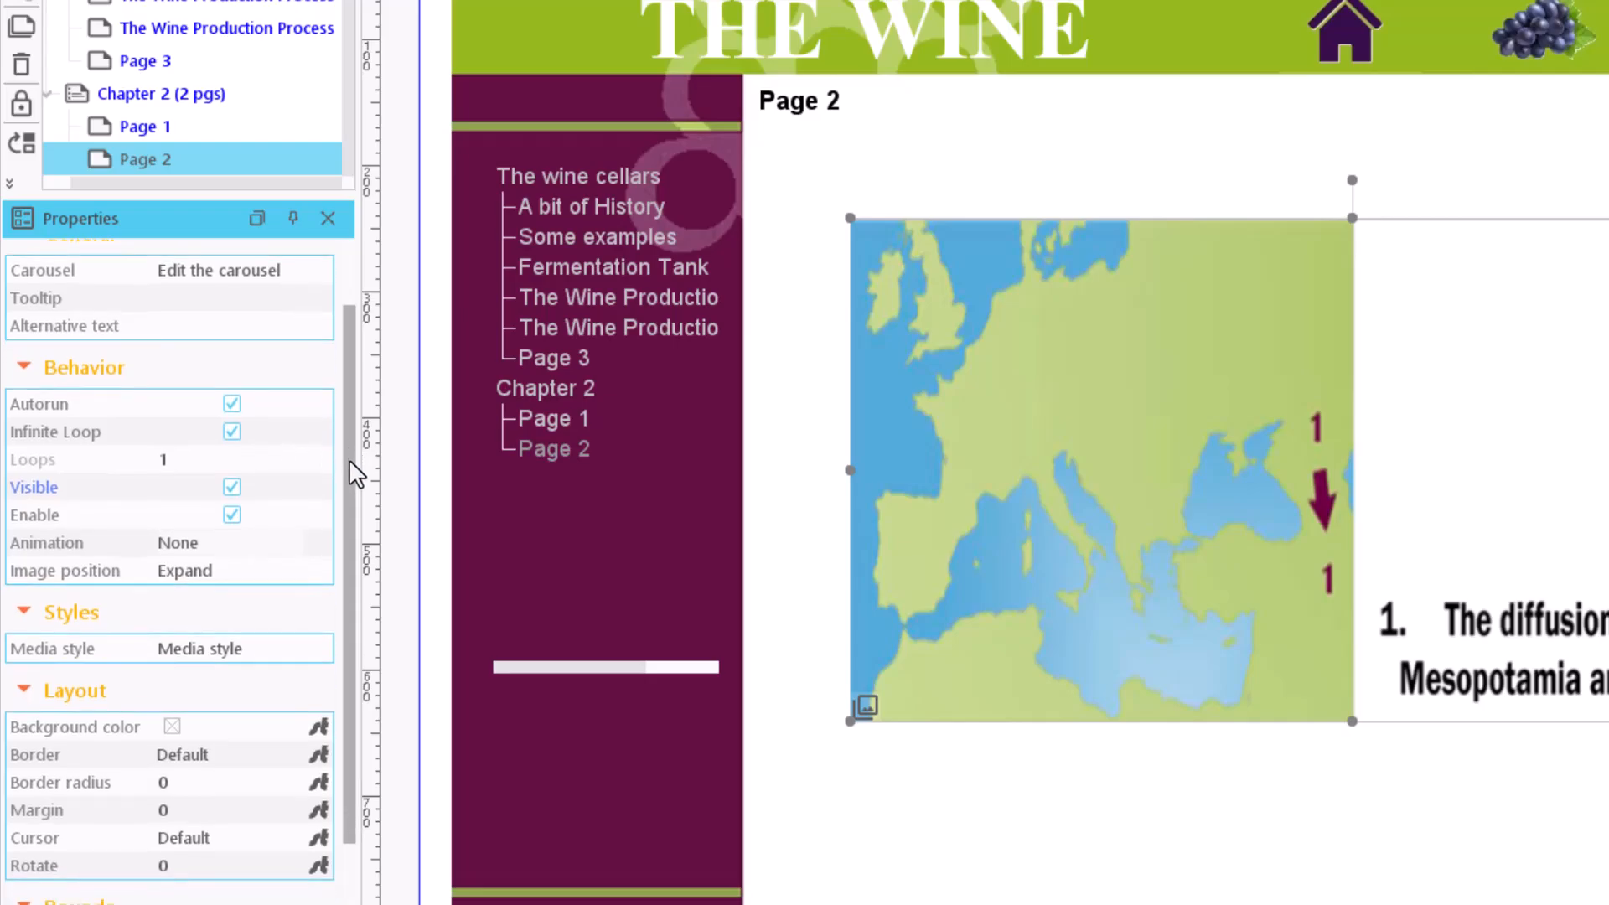
scroll(down, 3)
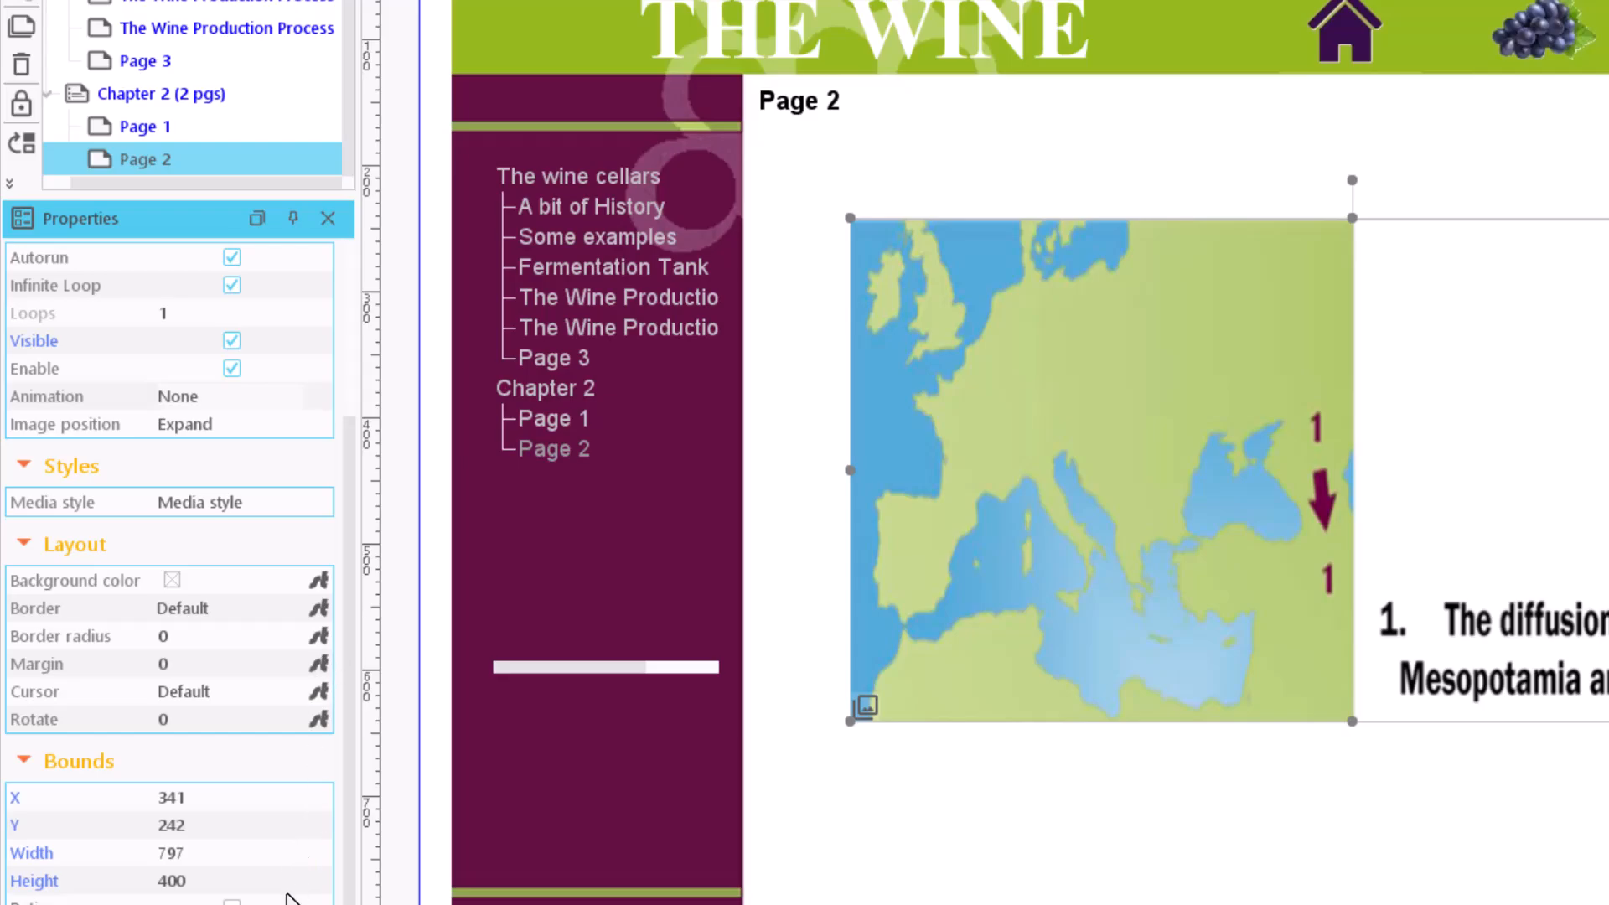